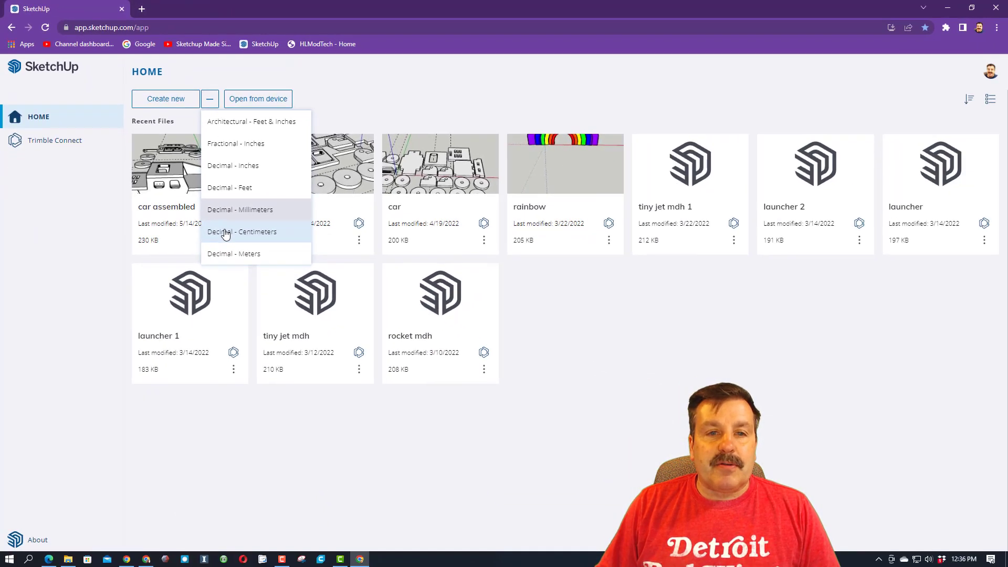
Start a Decimal-Centimeters model and save it as 'lamp' in the SketchUp project
{"action": "left_click", "coordinate": [242, 231]}
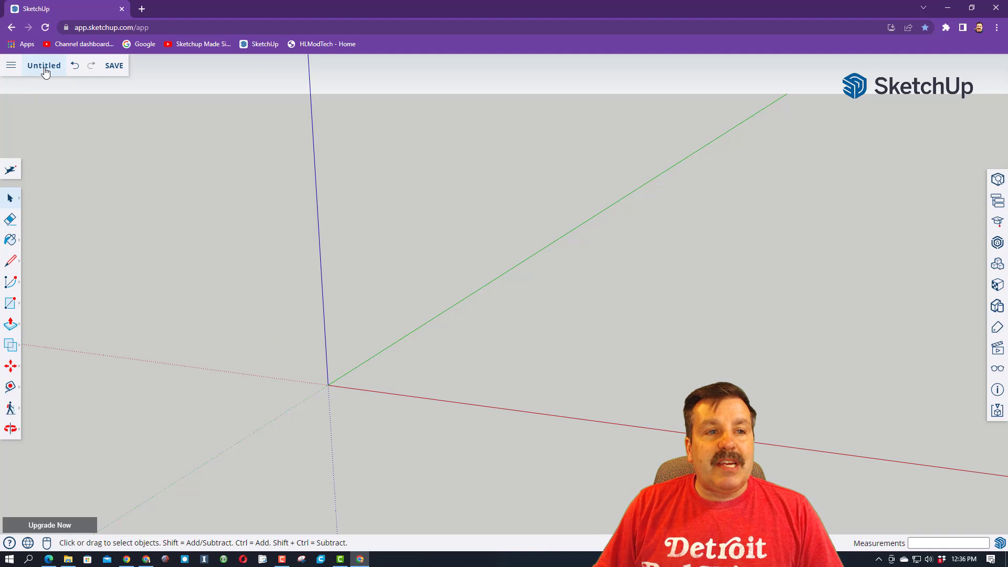
{"action": "left_click", "coordinate": [113, 65]}
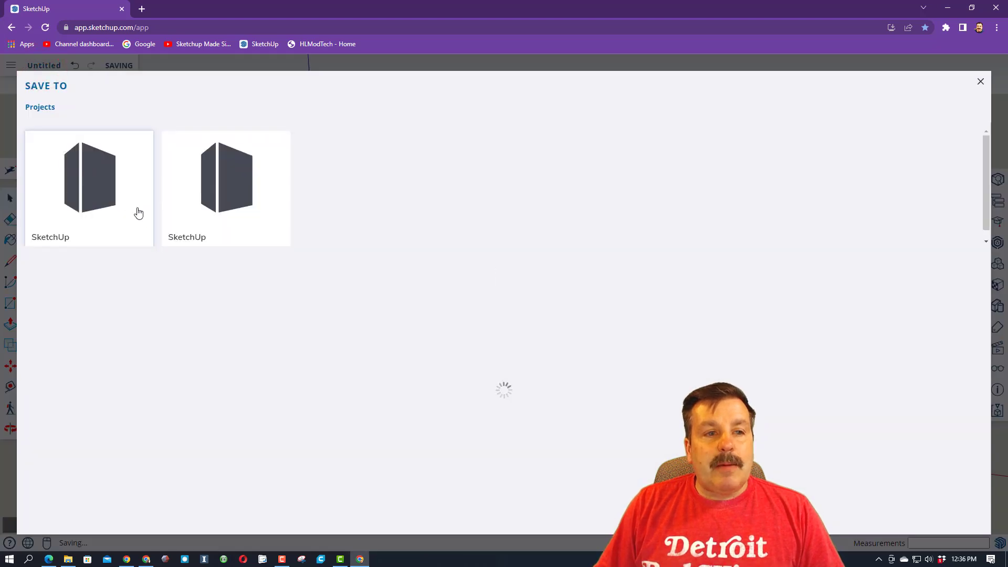
{"action": "left_click", "coordinate": [88, 176]}
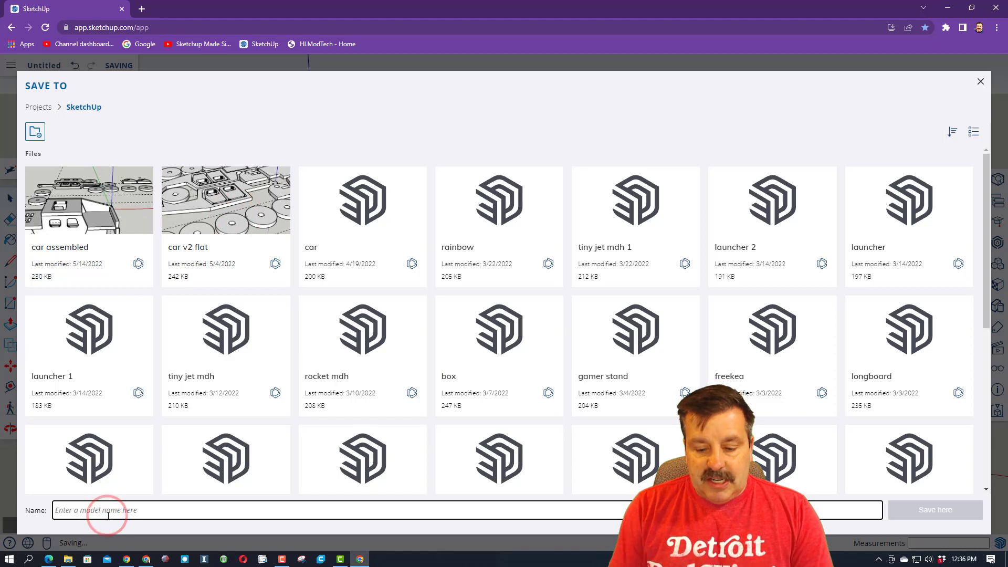
{"action": "type", "text": "lamp"}
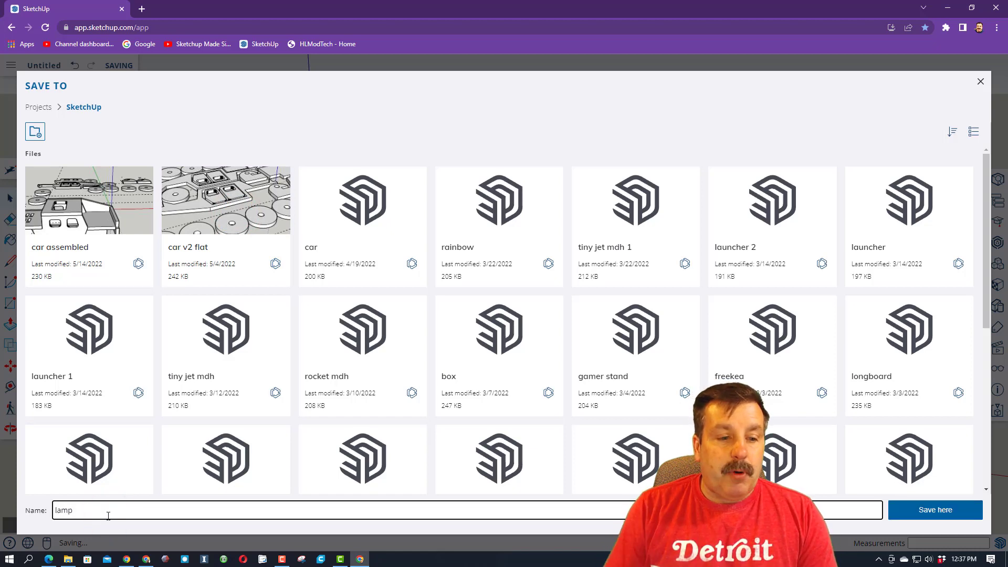
{"action": "left_click", "coordinate": [935, 509]}
{"action": "type", "text": "30,3"}
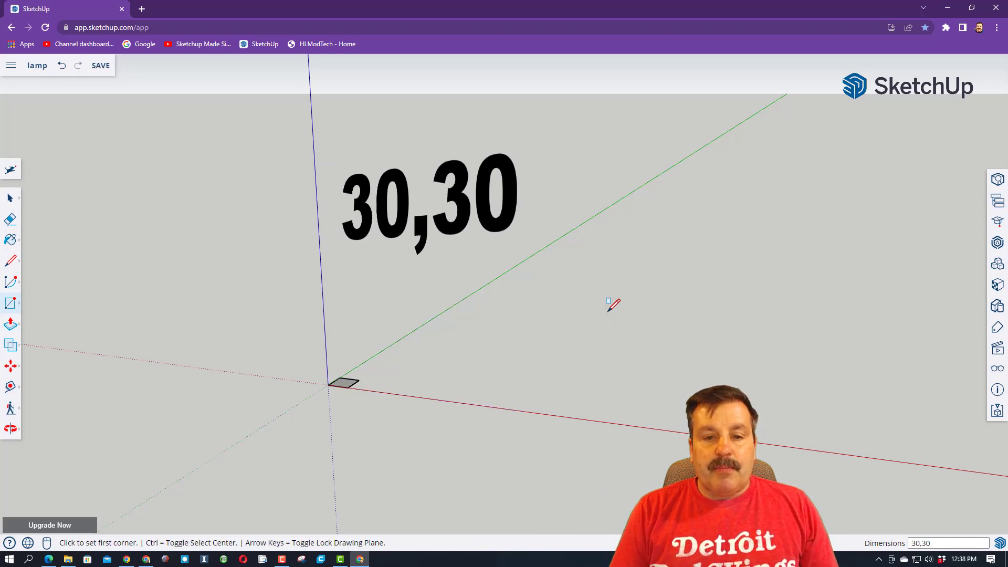
Draw a 30 by 30 rectangle at the origin and push it up into a shallow slab
{"action": "key", "text": "shift+z"}
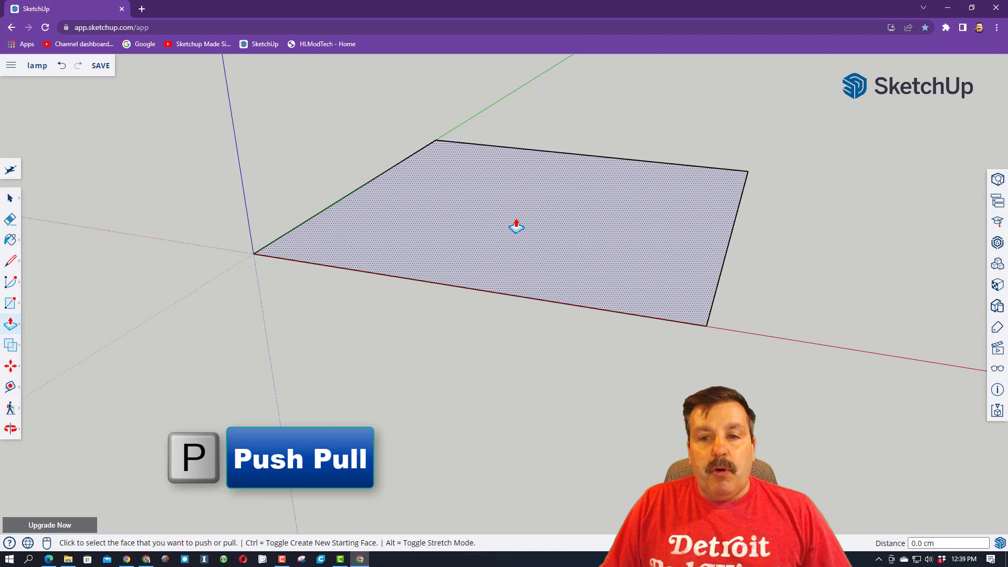
{"action": "left_click_drag", "start_coordinate": [515, 225], "coordinate": [491, 149]}
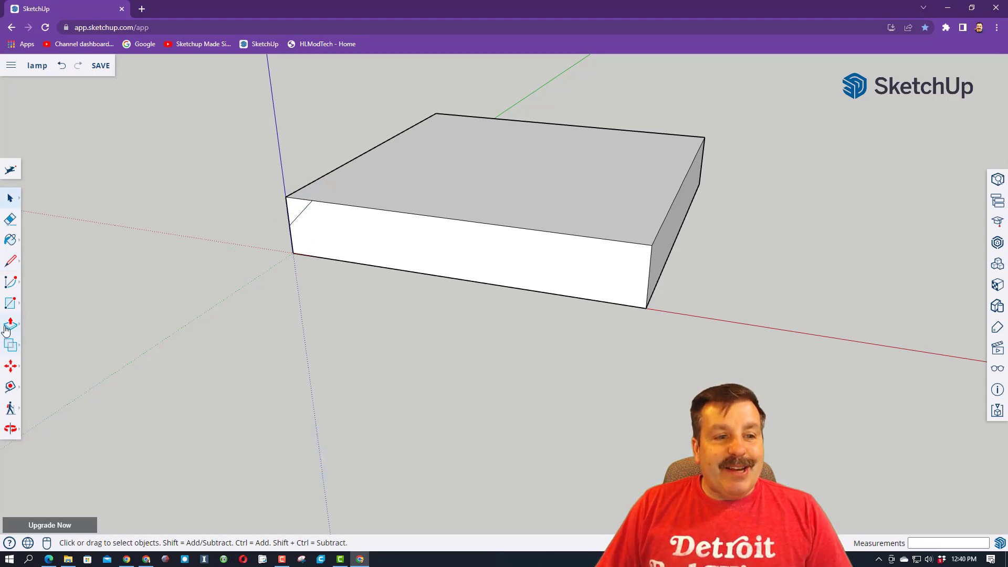
Sweep the corner triangle around the top edge with Follow Me to chamfer the slab
{"action": "left_click", "coordinate": [10, 325]}
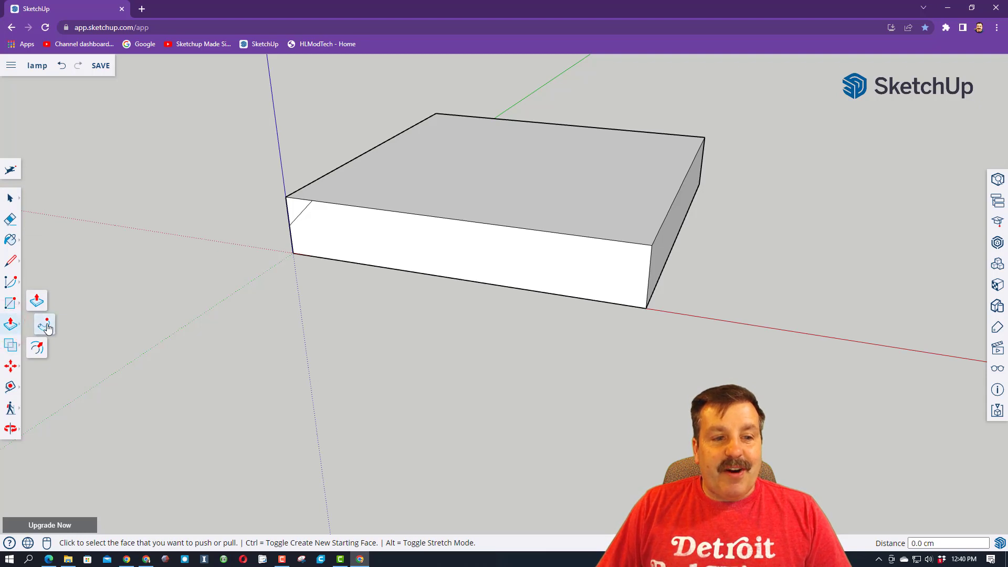
{"action": "left_click", "coordinate": [45, 323]}
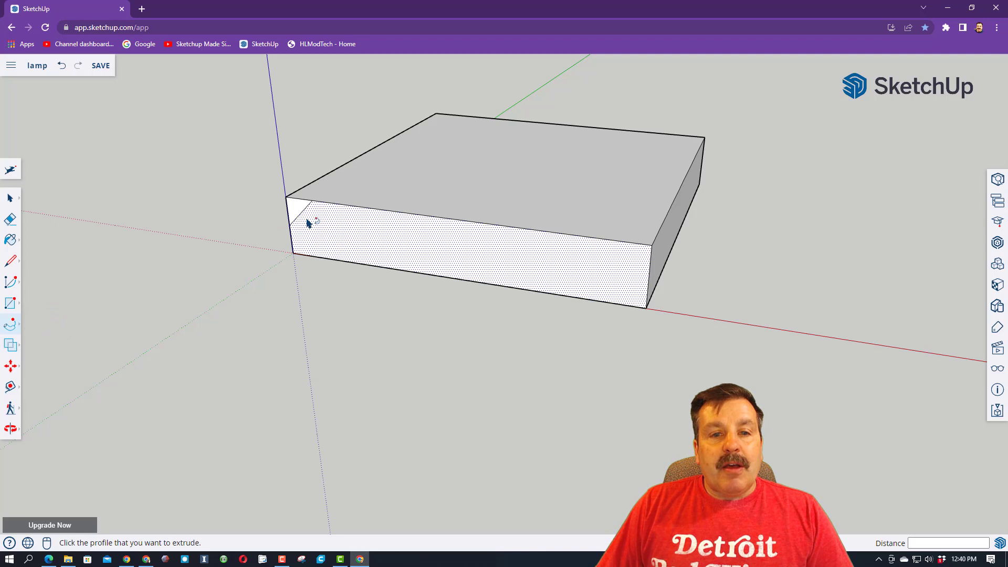
{"action": "left_click", "coordinate": [296, 206]}
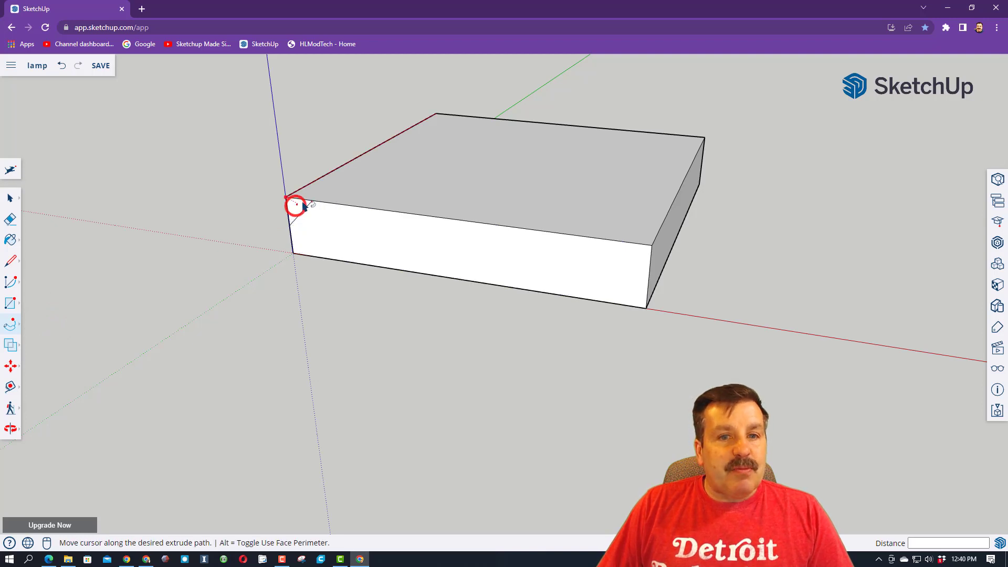
{"action": "mouse_move", "coordinate": [655, 144]}
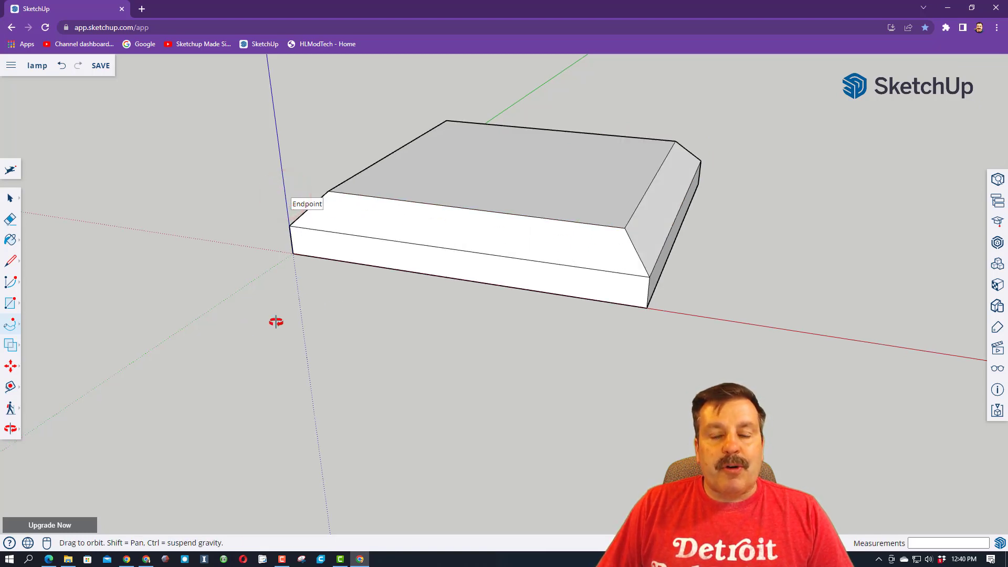
{"action": "left_click_drag", "start_coordinate": [277, 322], "coordinate": [443, 312]}
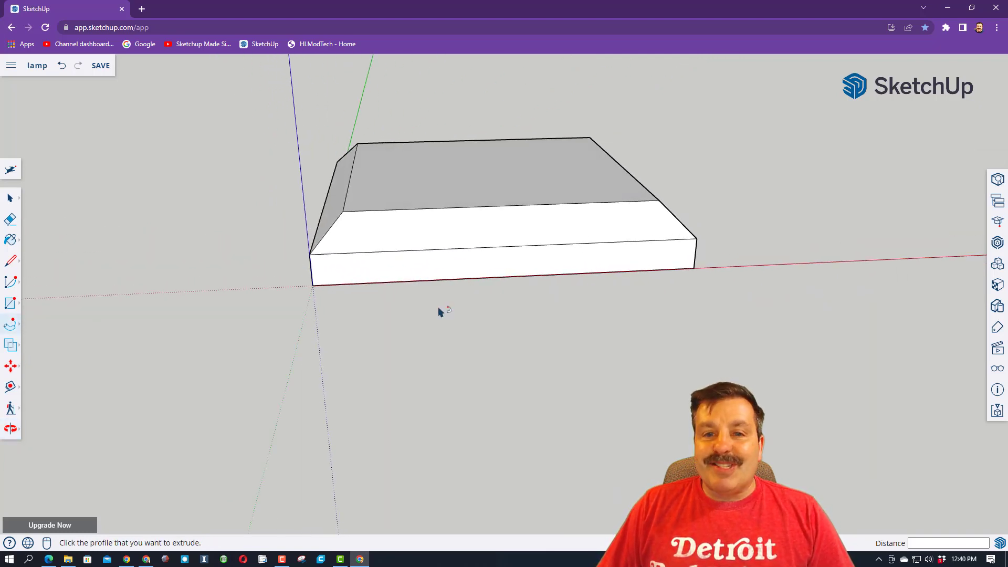
Select the whole beveled base and make it a group
{"action": "key", "text": "space"}
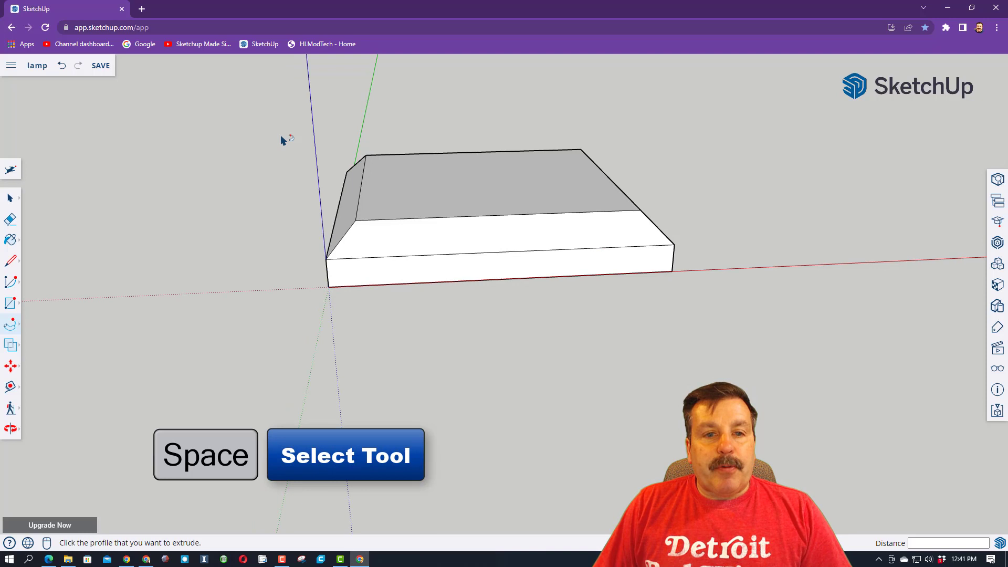
{"action": "left_click_drag", "start_coordinate": [288, 132], "coordinate": [775, 377]}
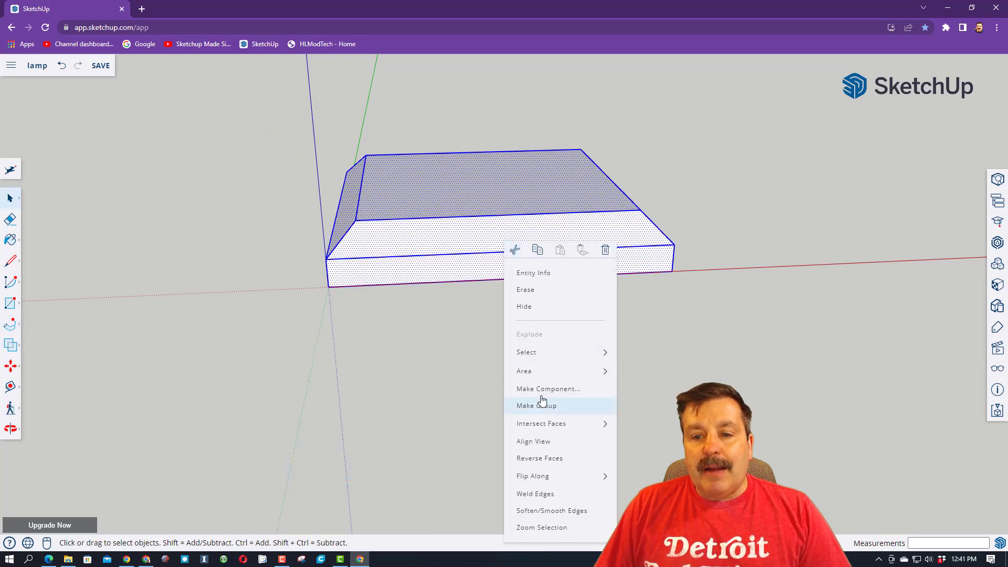
{"action": "left_click", "coordinate": [535, 405]}
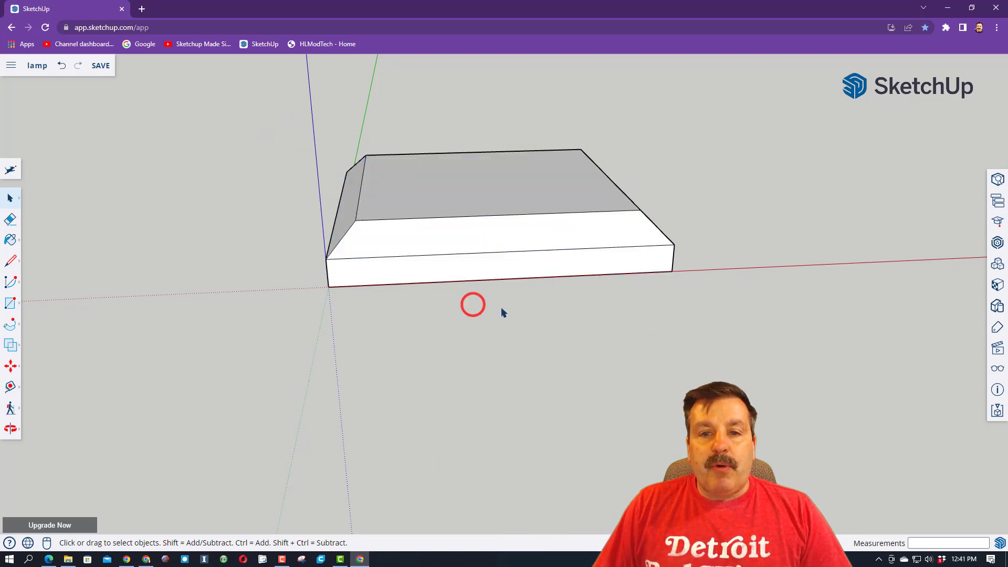
{"action": "mouse_move", "coordinate": [469, 188]}
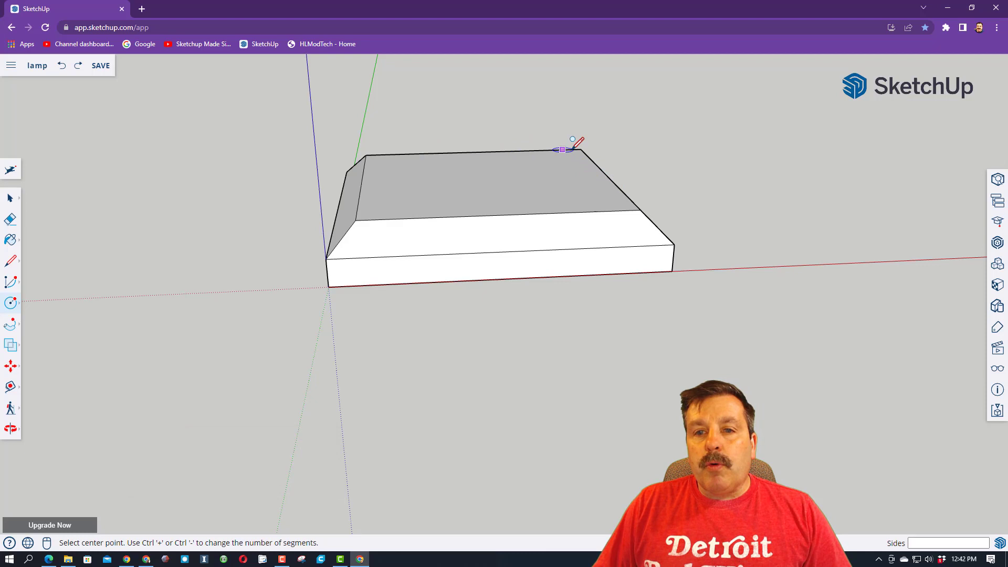
{"action": "mouse_move", "coordinate": [608, 172]}
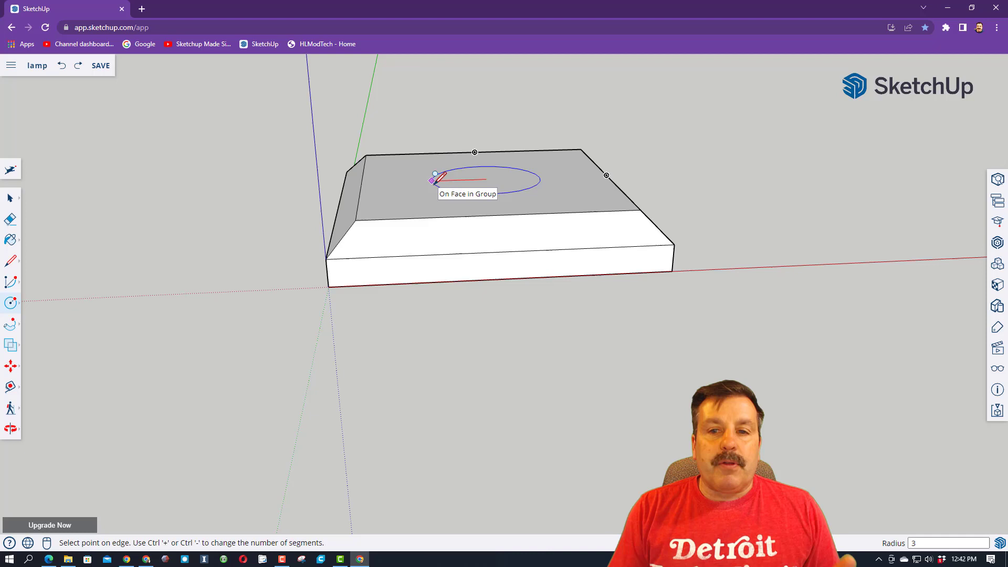
Draw a 3 cm radius circle on the base and pull it up 35 cm into a post
{"action": "key", "text": "space"}
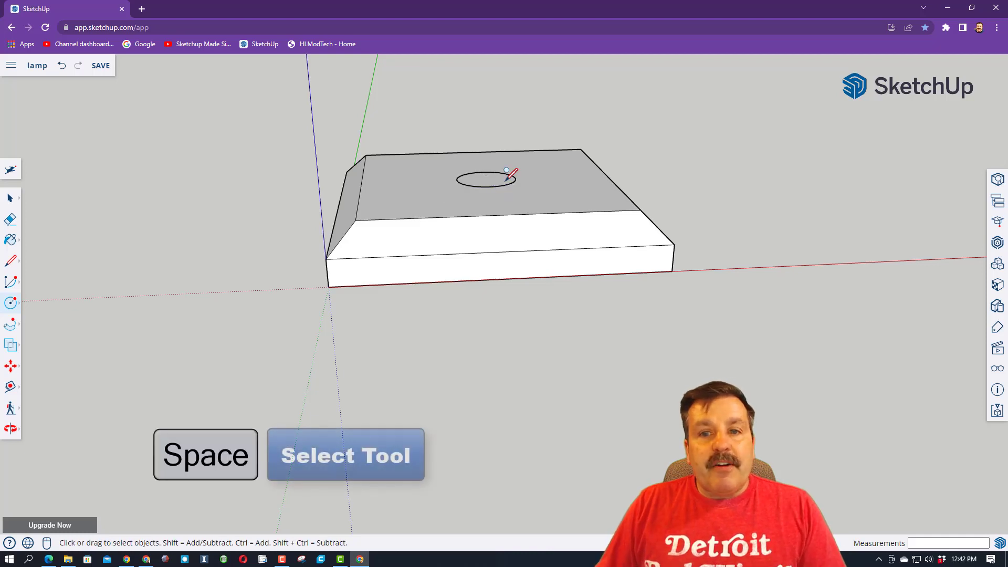
{"action": "key", "text": "p"}
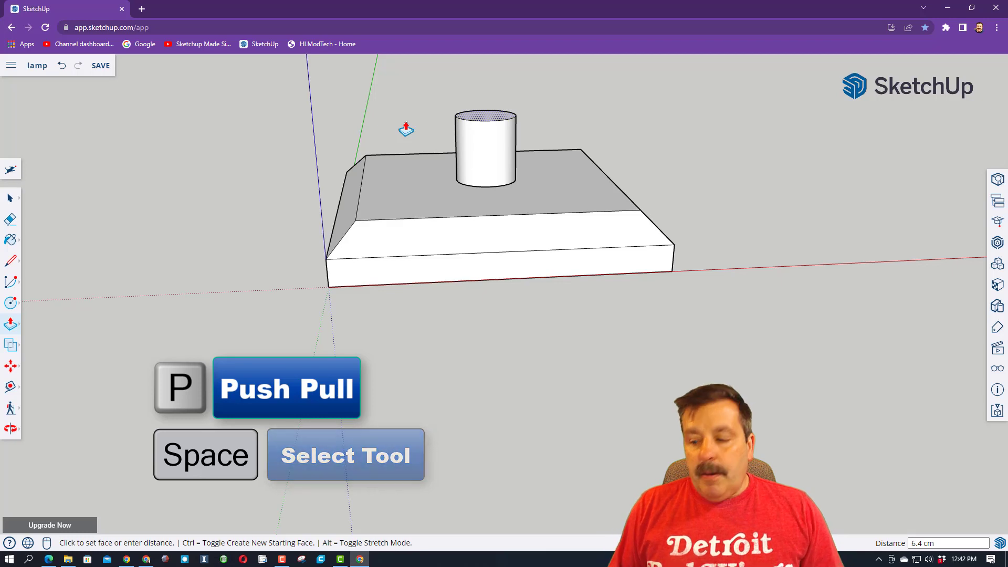
{"action": "type", "text": "35"}
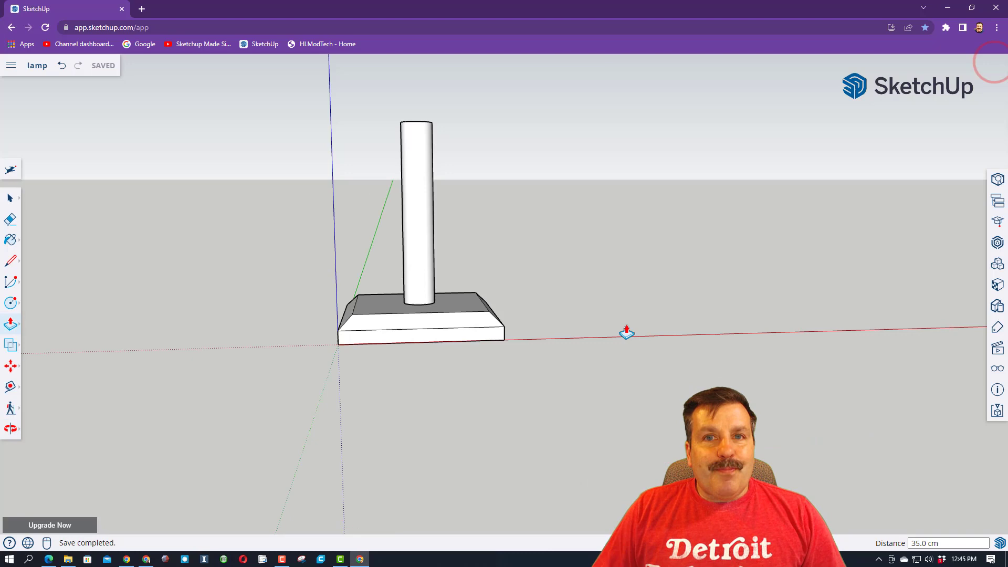
{"action": "mouse_move", "coordinate": [19, 266]}
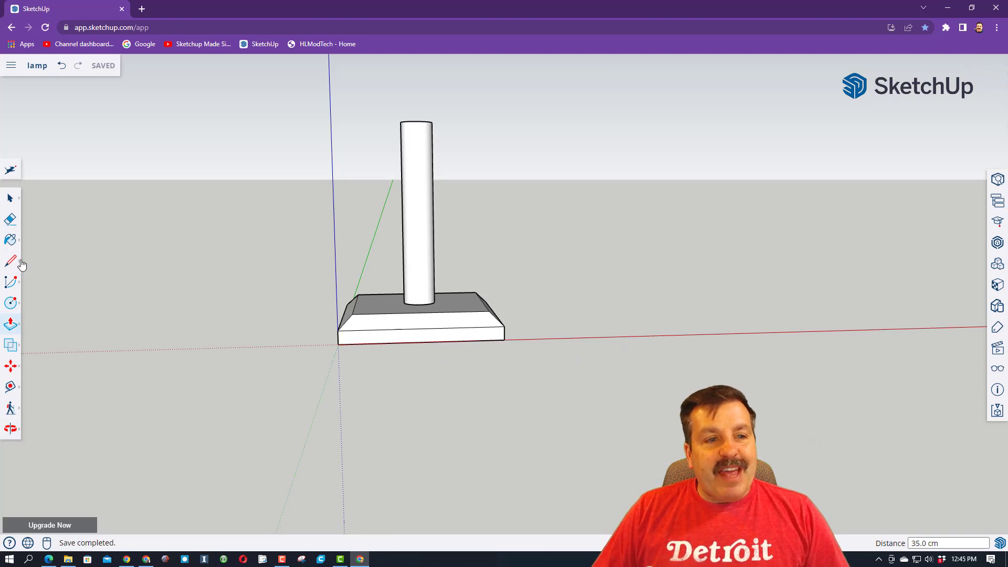
Draw a half-circle arc on the panel's top edge for the bulb's rounded globe
{"action": "key", "text": "r"}
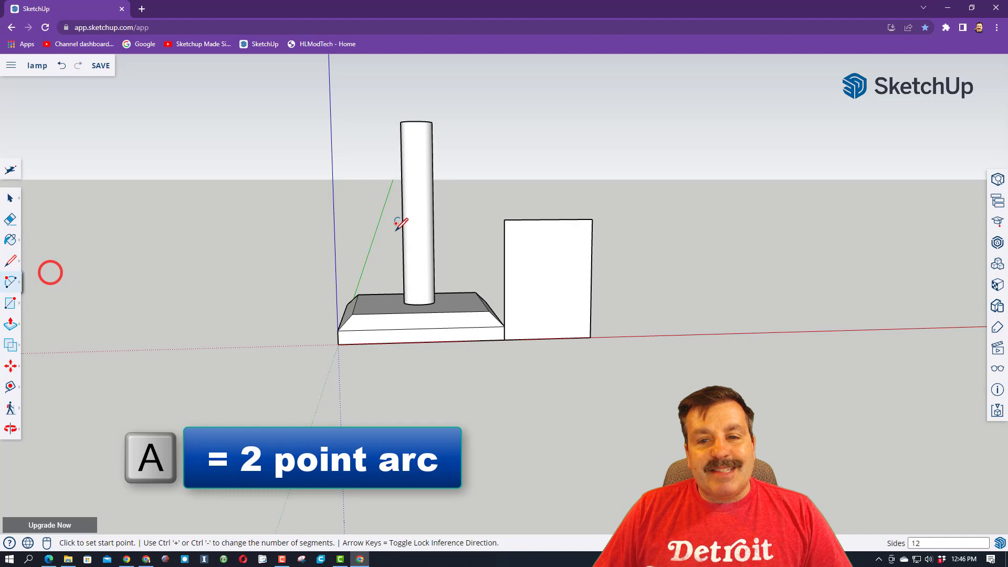
{"action": "left_click", "coordinate": [504, 220]}
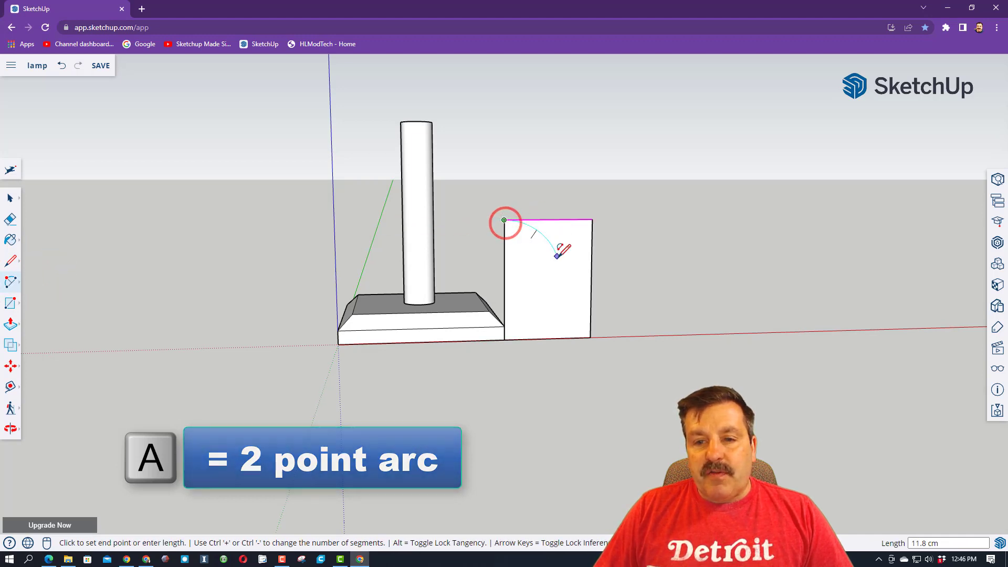
{"action": "mouse_move", "coordinate": [506, 288]}
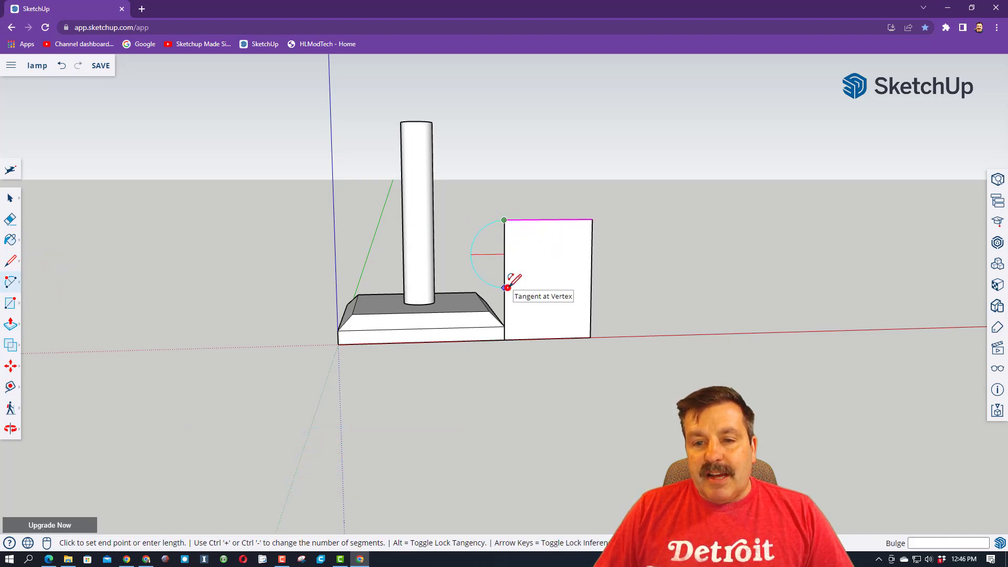
{"action": "left_click", "coordinate": [504, 287]}
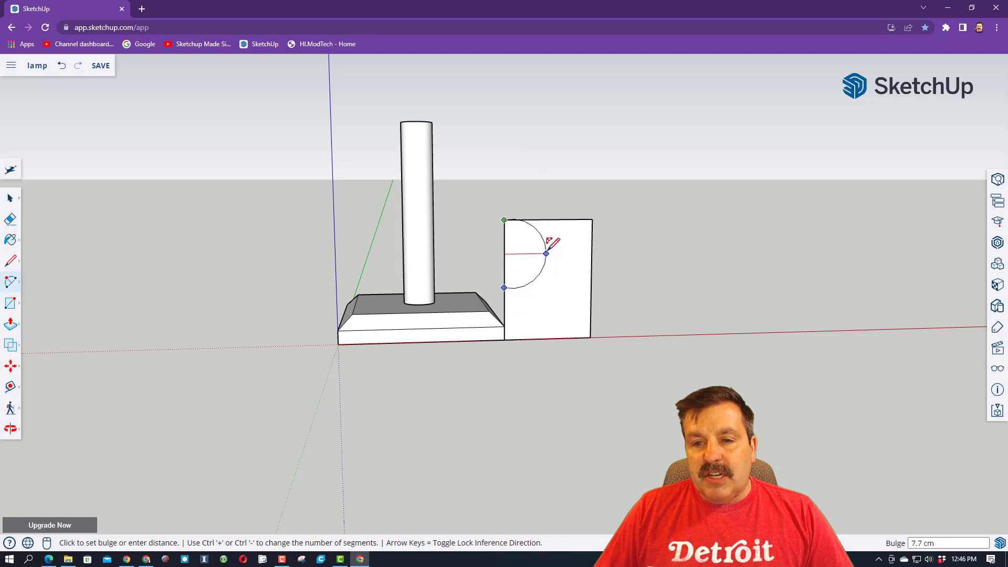
{"action": "left_click", "coordinate": [547, 253]}
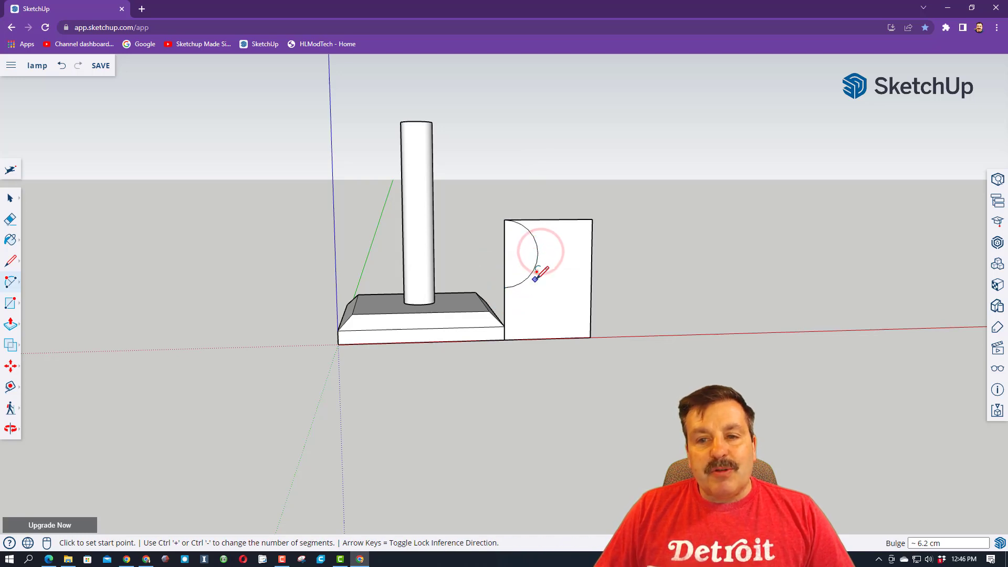
Draw the narrow neck line below the arc and erase the leftover panel edges
{"action": "key", "text": "l"}
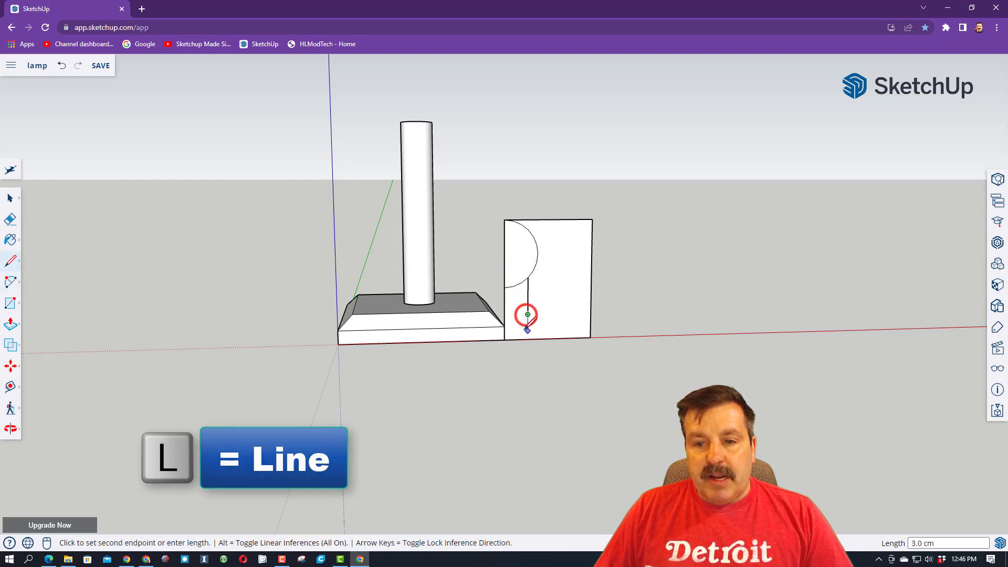
{"action": "left_click", "coordinate": [526, 330]}
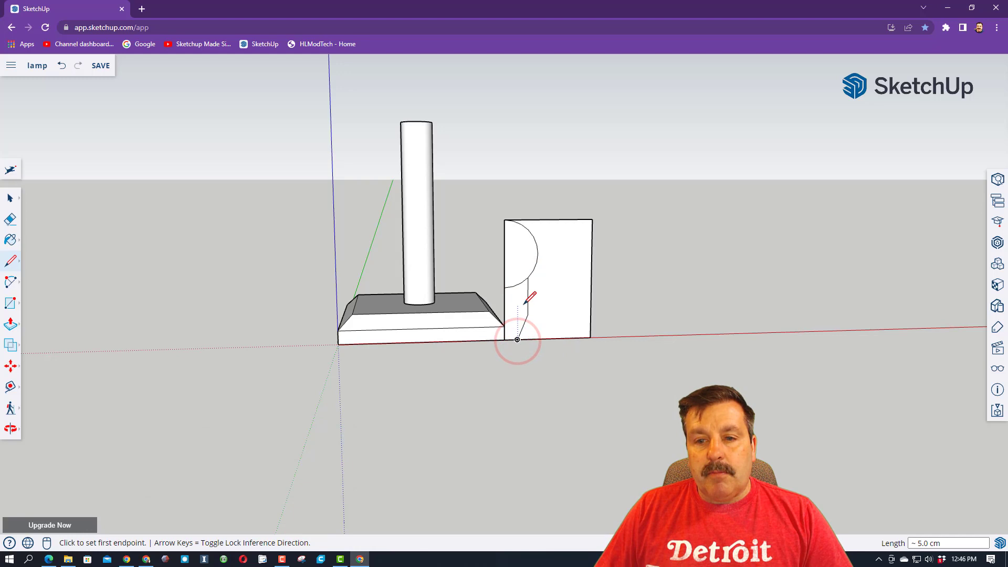
{"action": "key", "text": "e"}
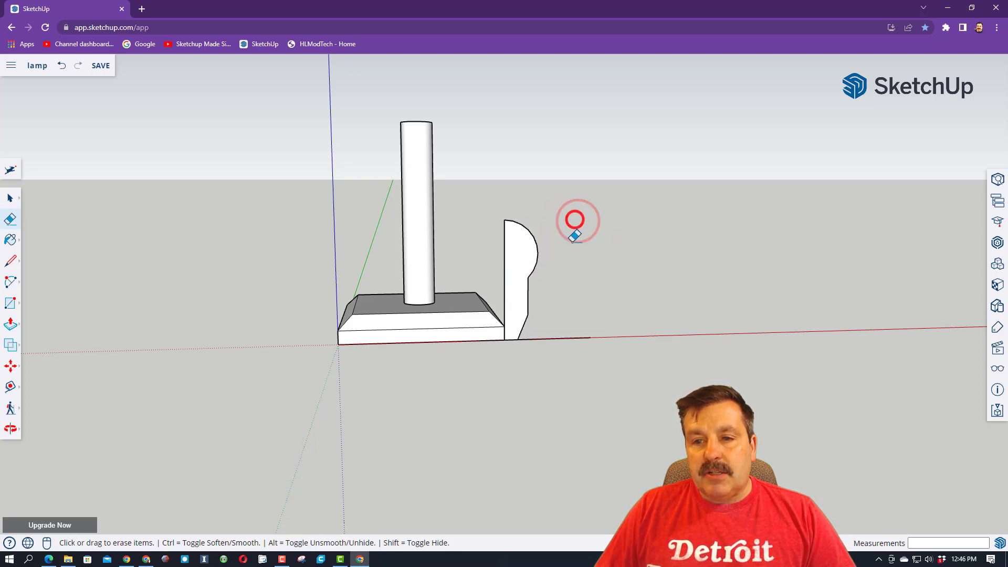
{"action": "mouse_move", "coordinate": [560, 340]}
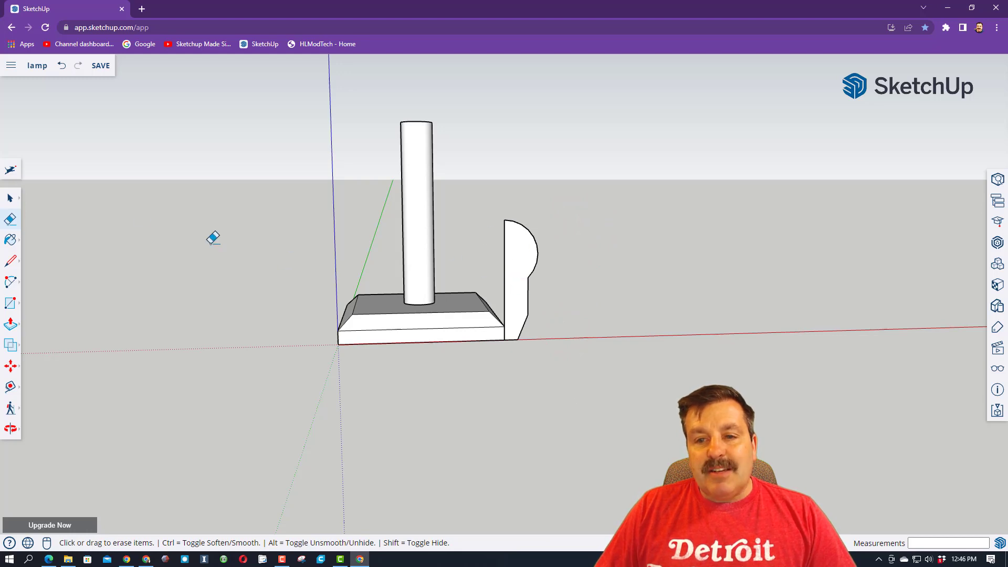
{"action": "left_click", "coordinate": [11, 196]}
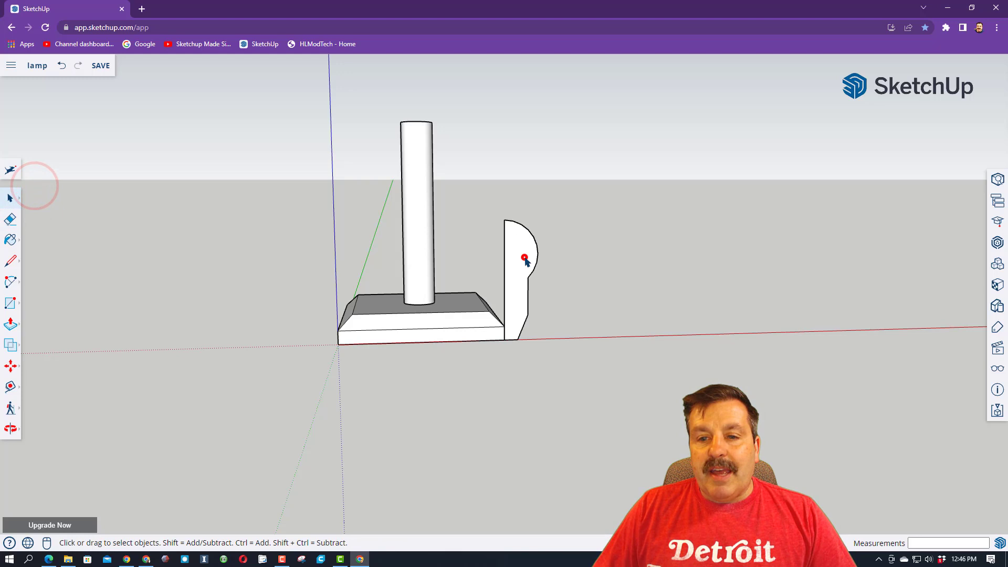
Move the profile aside and spin it with Follow Me into a solid bulb with tapered neck
{"action": "left_click", "coordinate": [524, 258]}
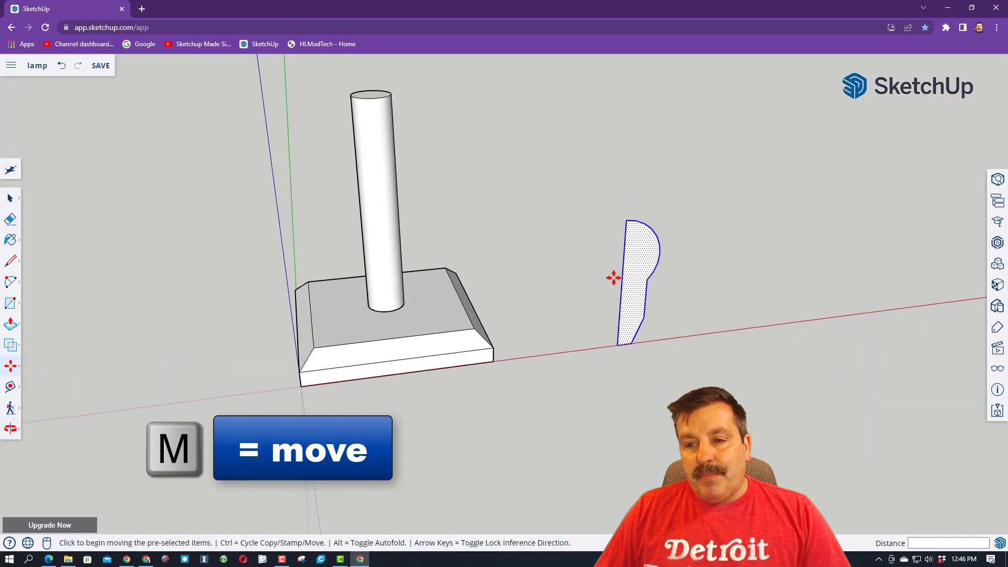
{"action": "key", "text": "c"}
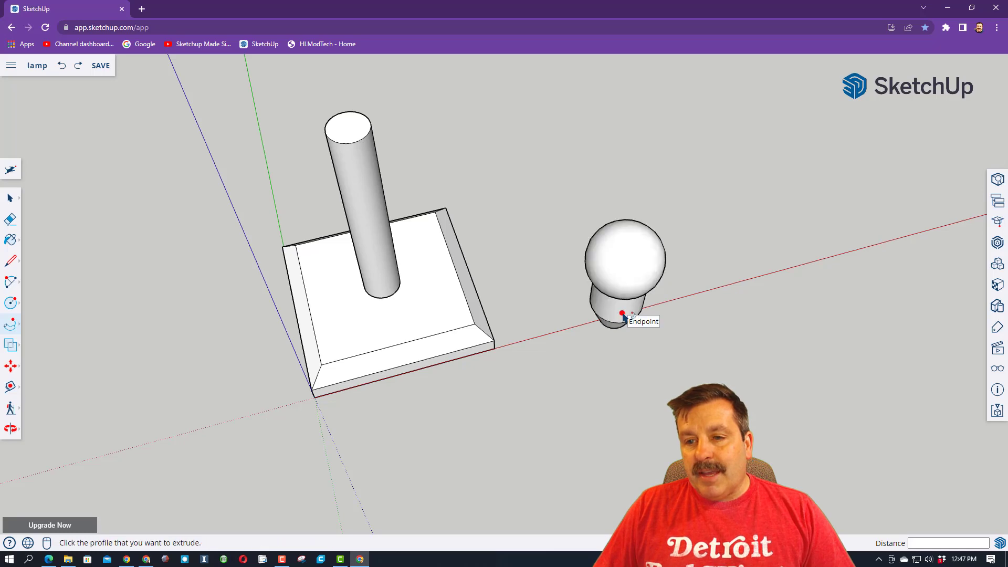
{"action": "key", "text": "o"}
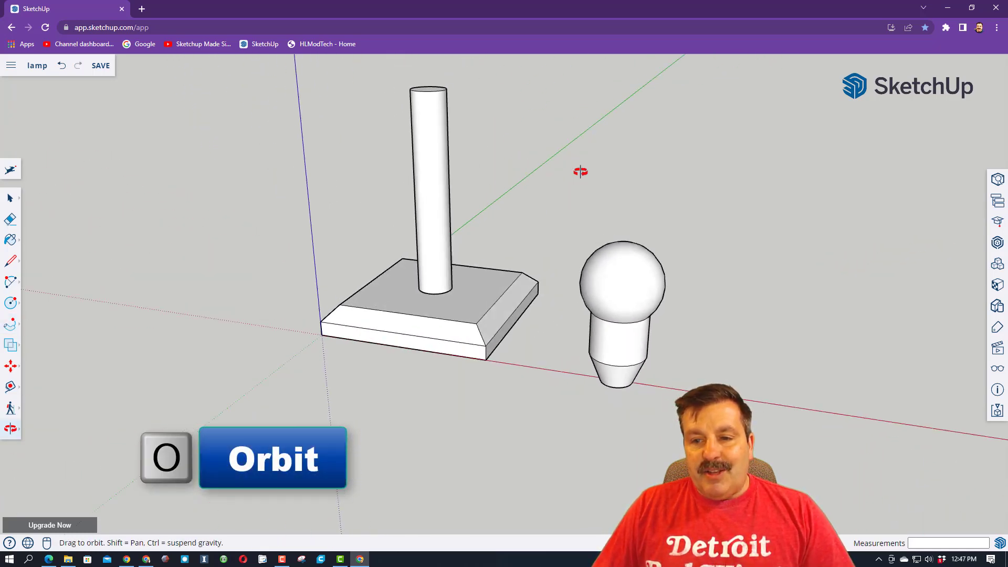
{"action": "left_click_drag", "start_coordinate": [581, 171], "coordinate": [649, 236]}
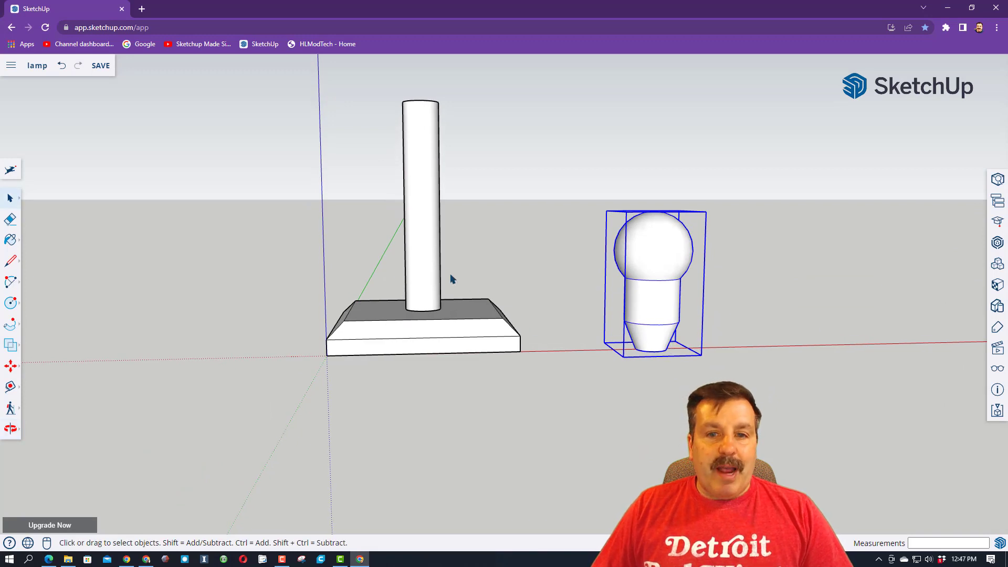
Select the post and make it its own group via the right-click menu
{"action": "key", "text": "space"}
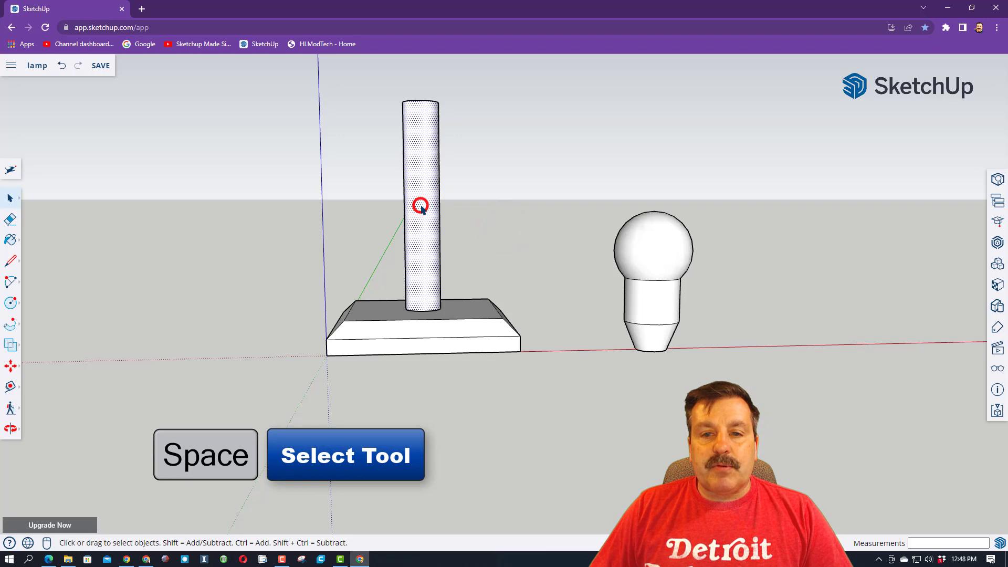
{"action": "left_click", "coordinate": [422, 206]}
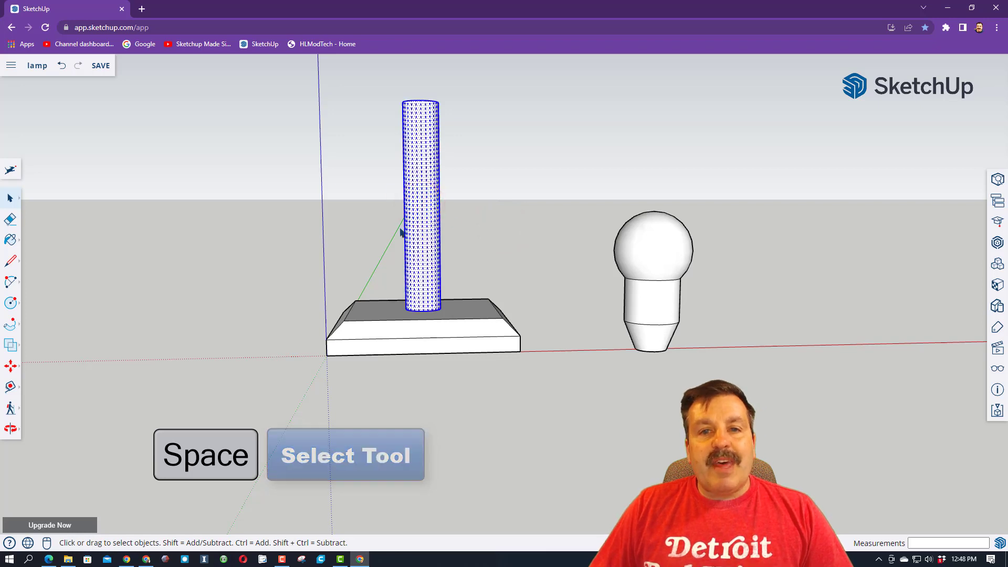
{"action": "right_click", "coordinate": [421, 225]}
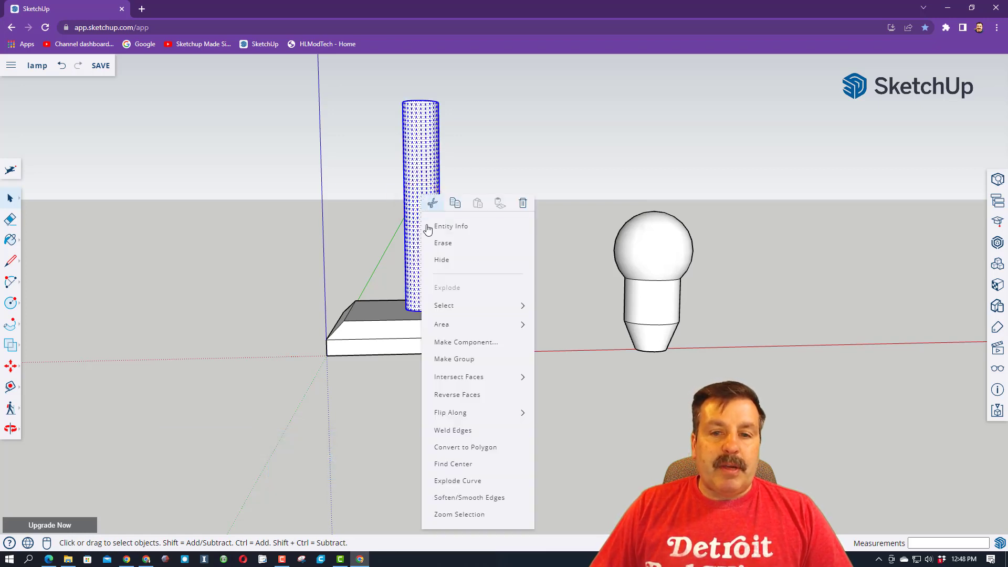
{"action": "left_click", "coordinate": [443, 359]}
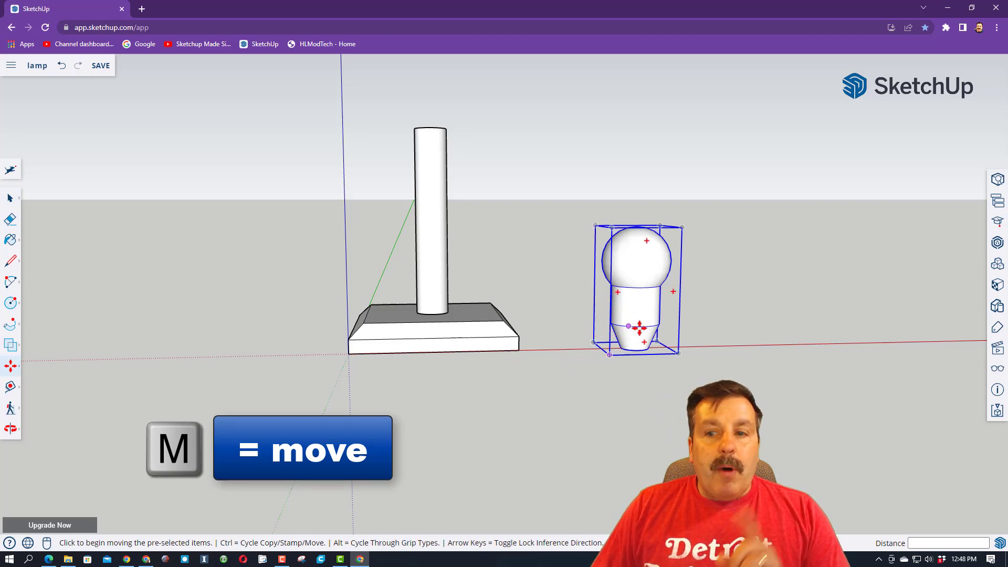
Move the bulb by its bottom point onto the top centre of the post
{"action": "left_click_drag", "start_coordinate": [637, 344], "coordinate": [548, 244]}
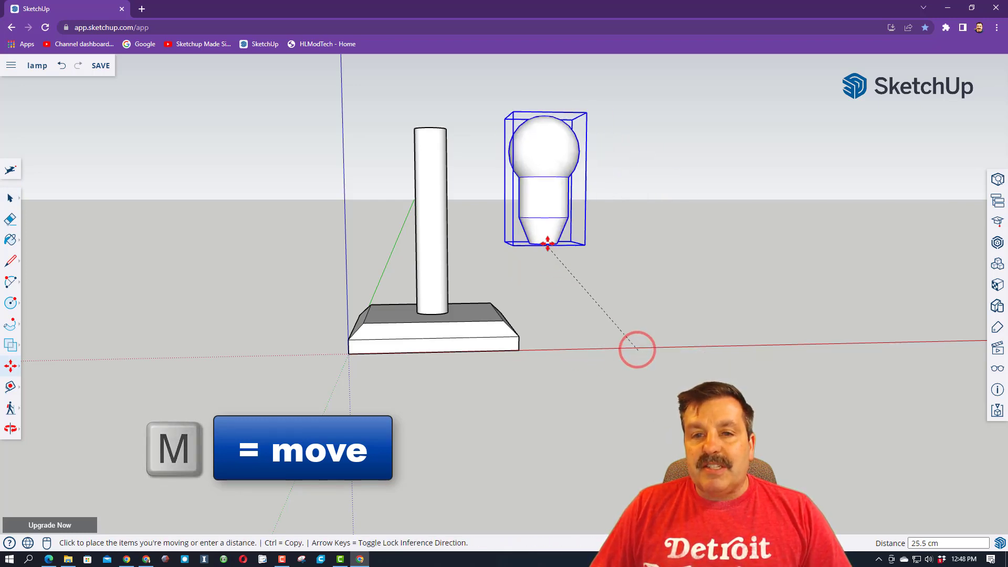
{"action": "left_click_drag", "start_coordinate": [547, 245], "coordinate": [436, 216]}
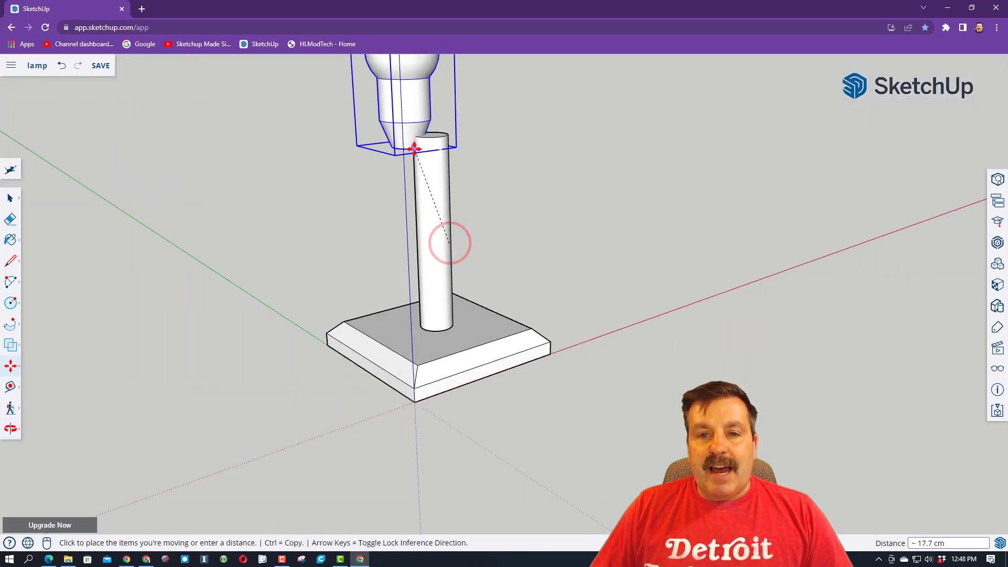
{"action": "left_click", "coordinate": [440, 137]}
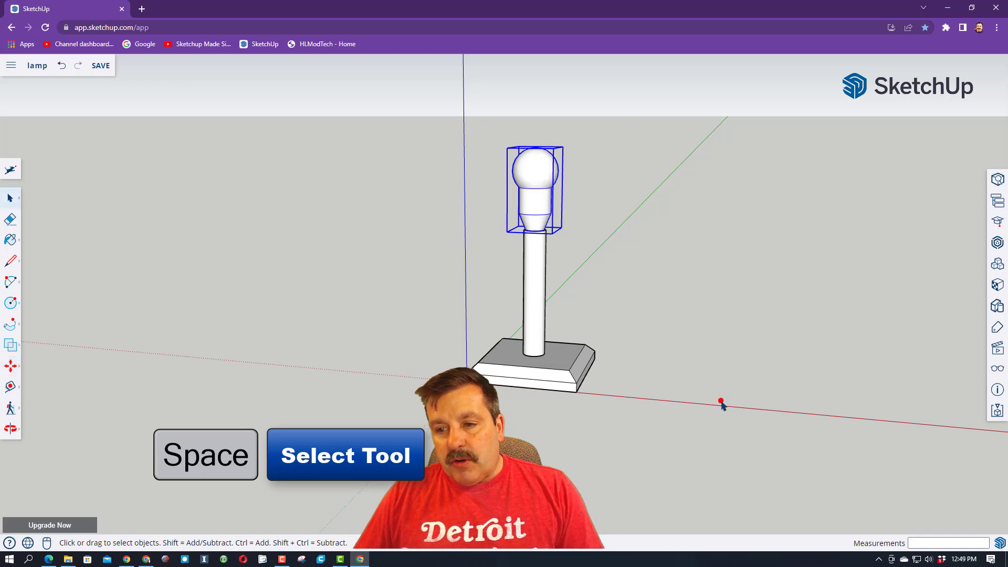
Draw a ground circle beside the lamp and set it to 25 cm radius with 60 segments
{"action": "left_click", "coordinate": [720, 405]}
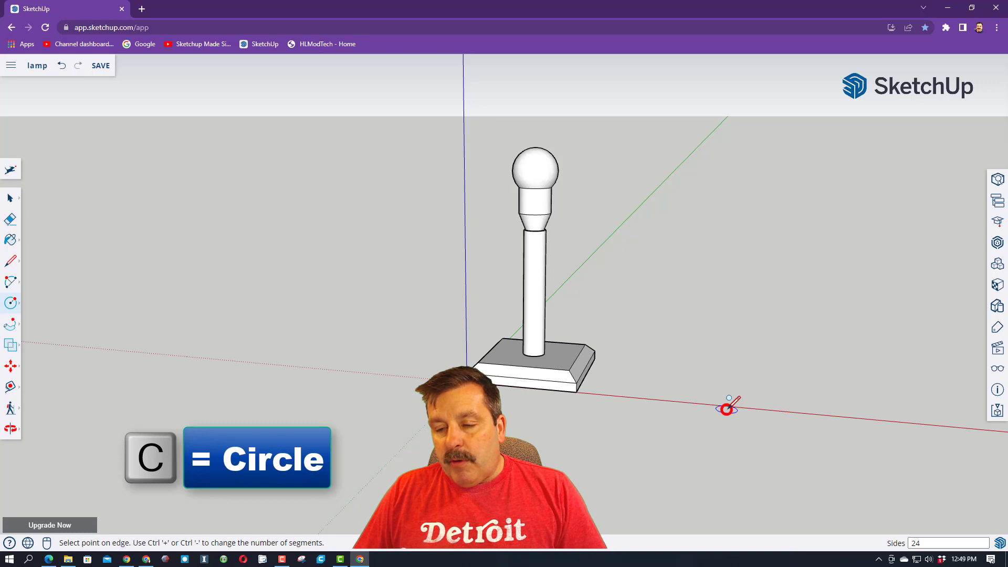
{"action": "left_click_drag", "start_coordinate": [728, 405], "coordinate": [778, 370]}
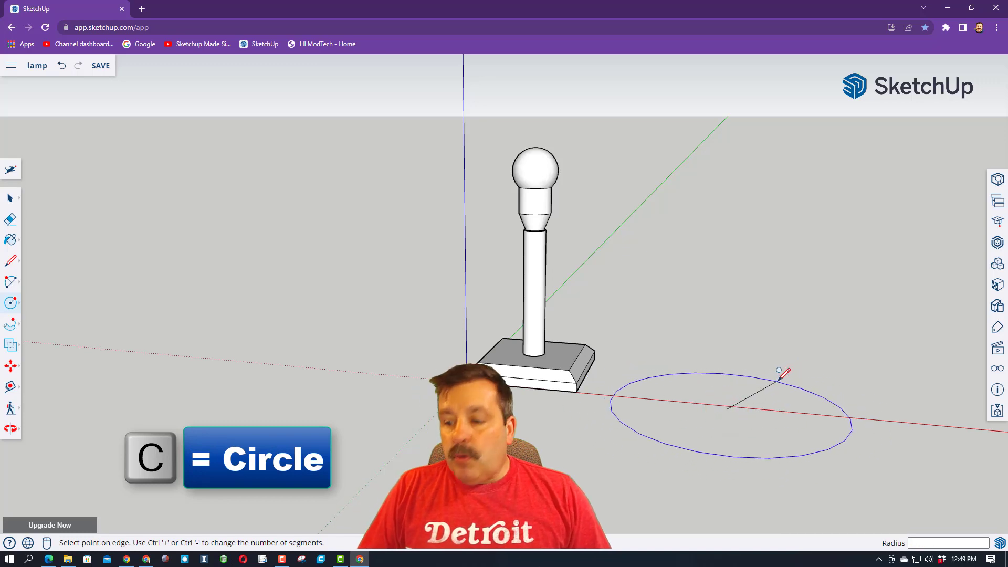
{"action": "left_click", "coordinate": [778, 371]}
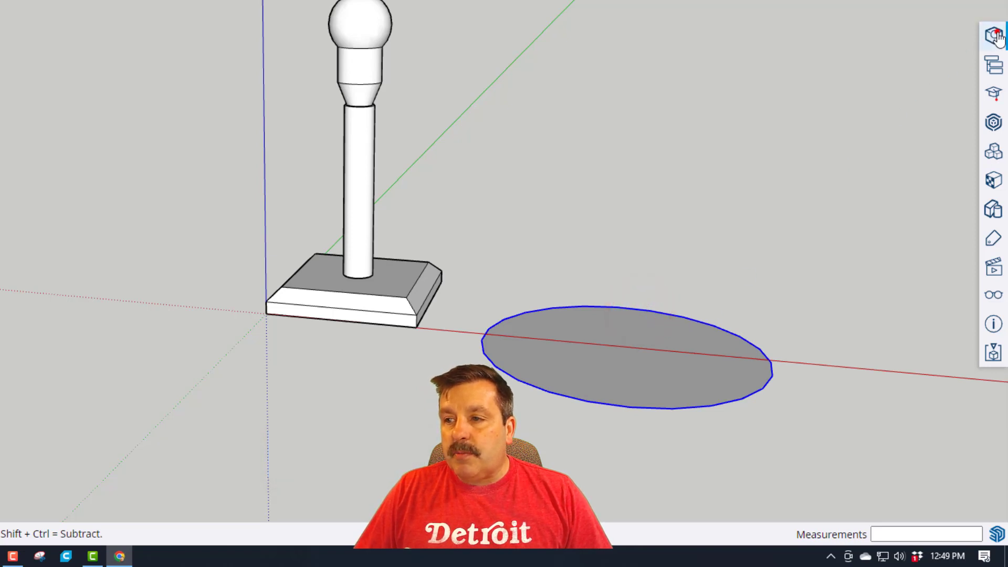
{"action": "left_click", "coordinate": [994, 35]}
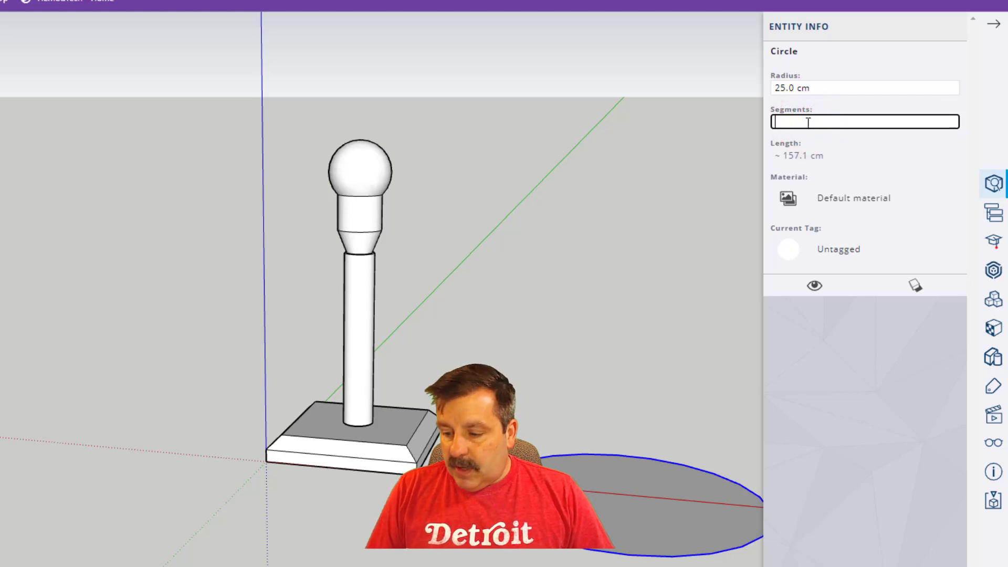
{"action": "type", "text": "60"}
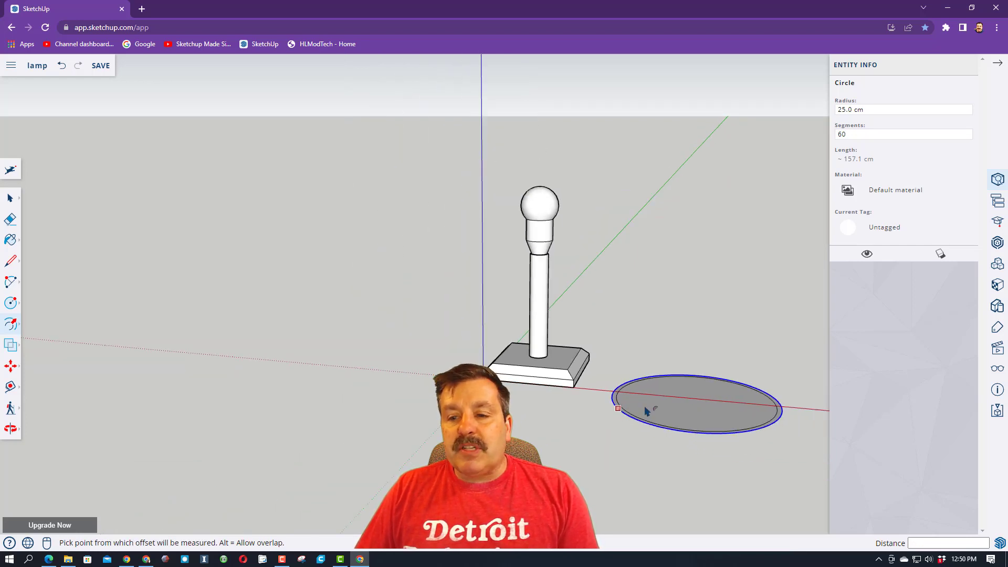
Pull the offset ring up 35 cm into a tube and scale its top rim inward to taper it
{"action": "key", "text": "p"}
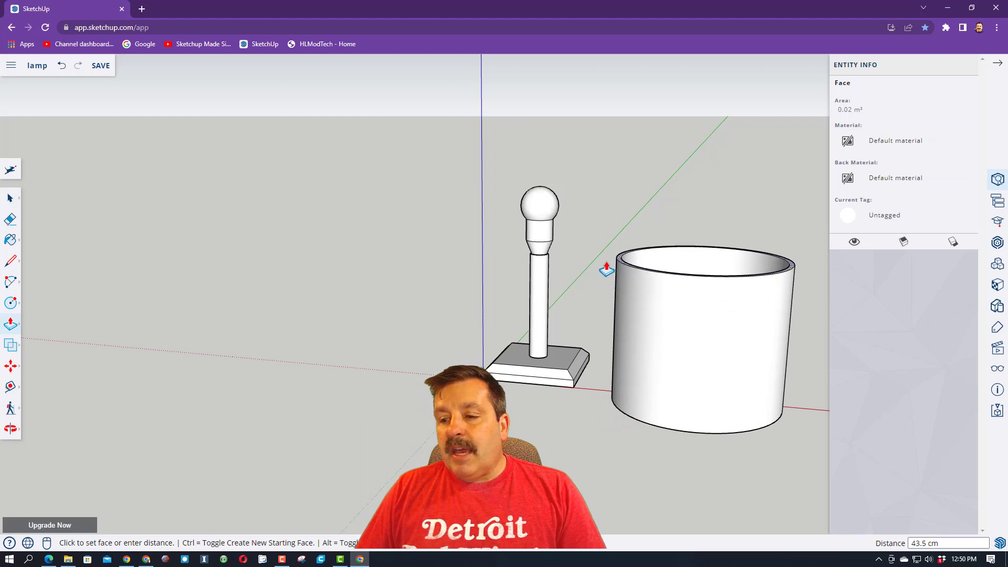
{"action": "type", "text": "35"}
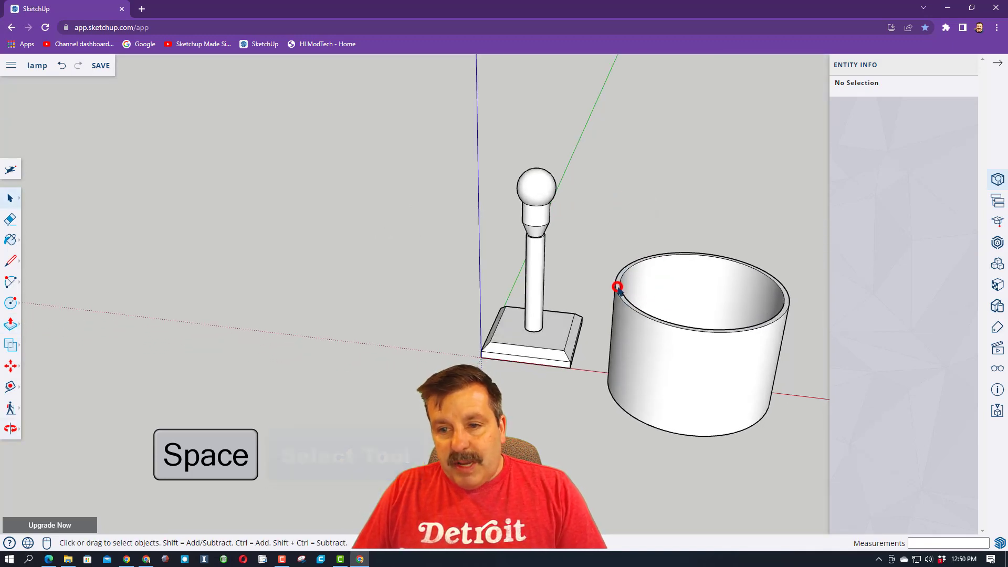
{"action": "left_click", "coordinate": [617, 287]}
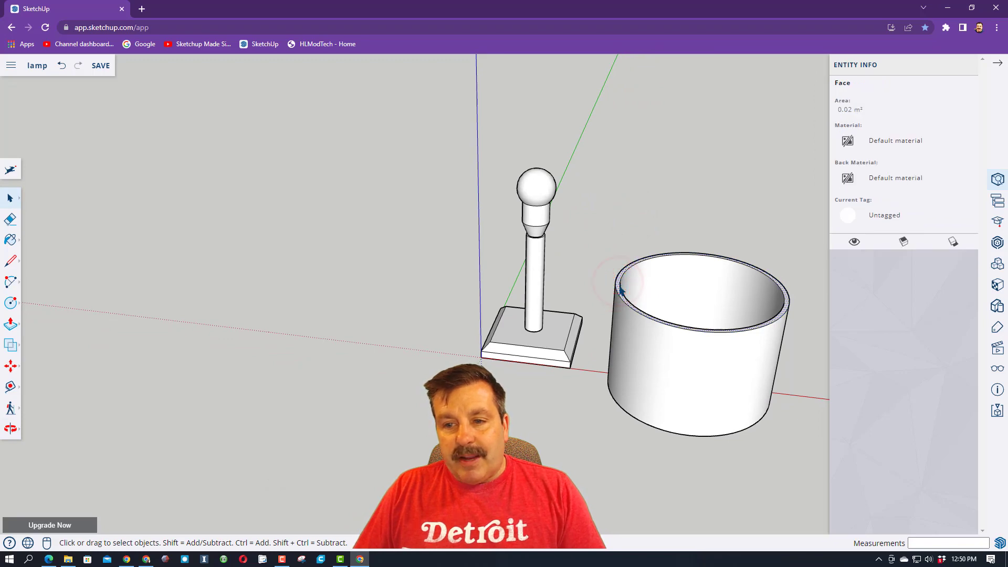
{"action": "key", "text": "s"}
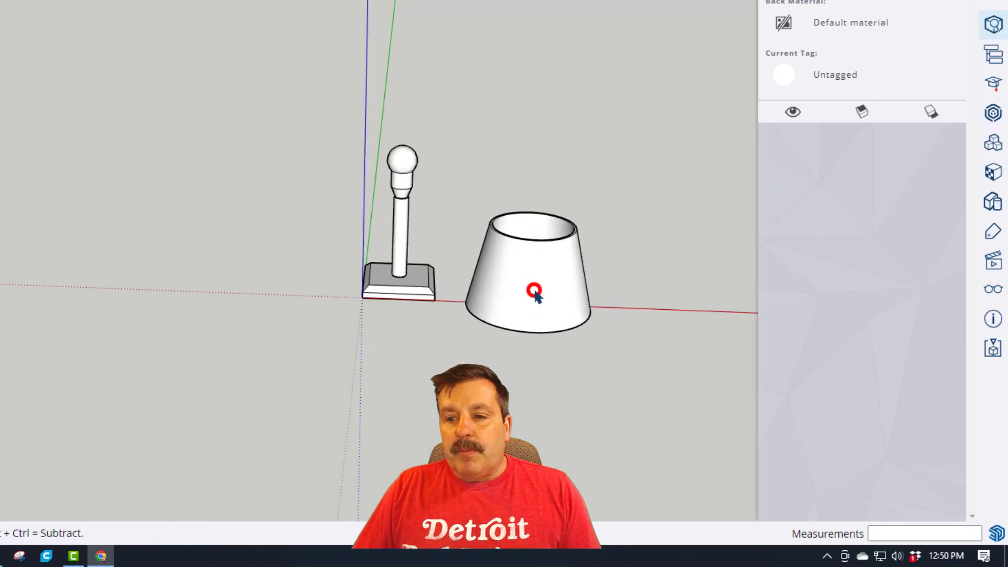
Make the tapered lampshade a group and start moving it over the lamp base
{"action": "right_click", "coordinate": [535, 293]}
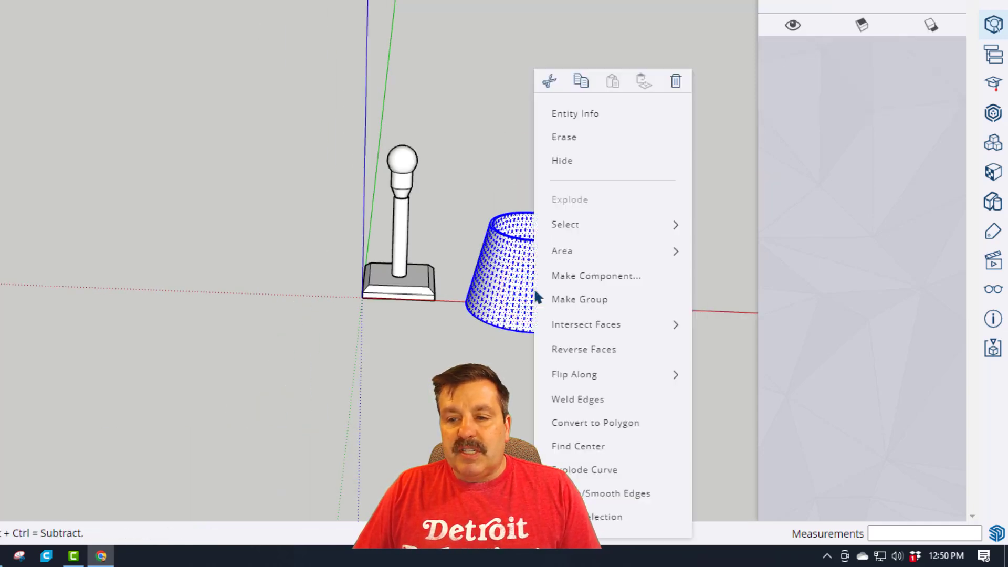
{"action": "left_click", "coordinate": [580, 299]}
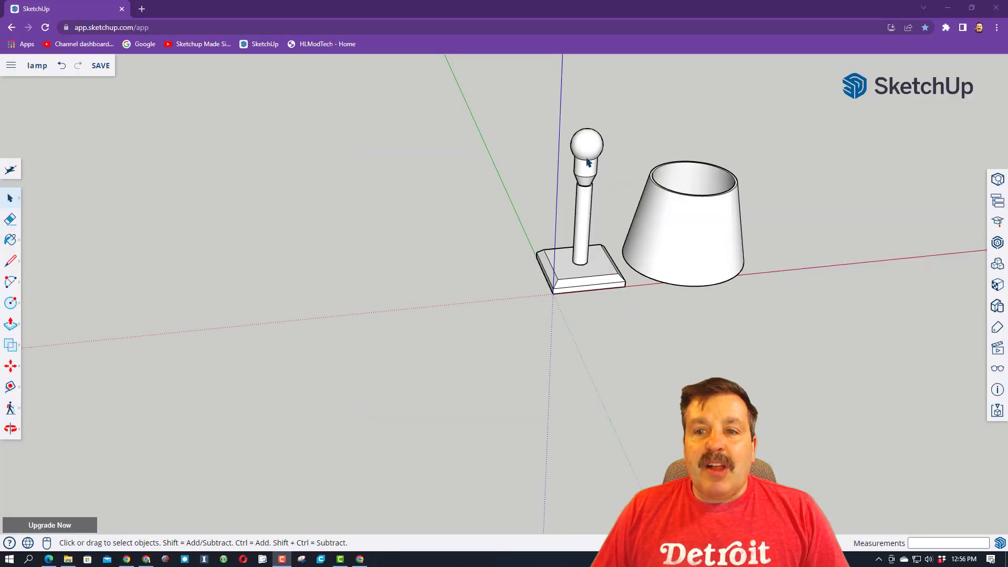
{"action": "left_click", "coordinate": [584, 154]}
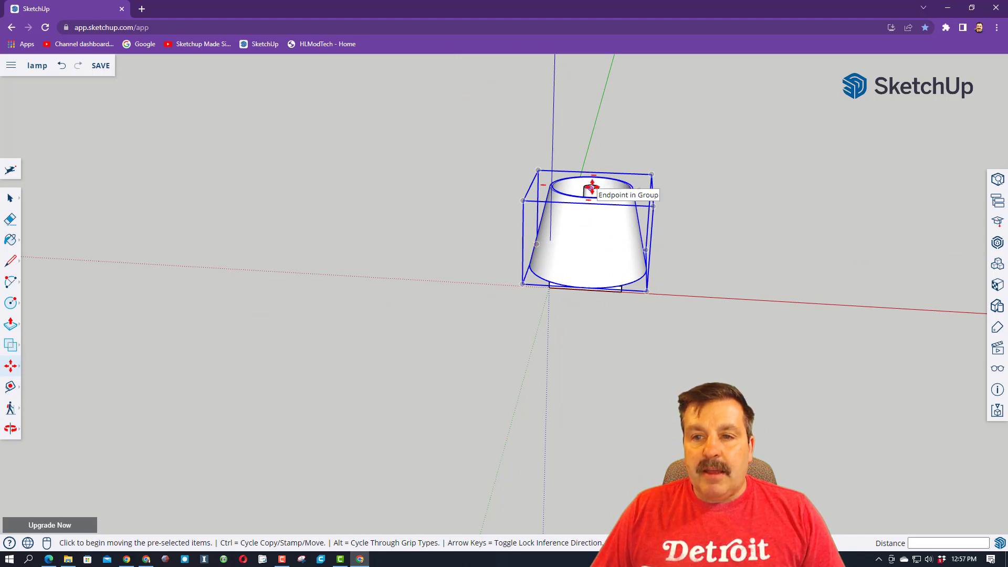
Lift the shade group along the blue axis to hang above the post around the bulb
{"action": "left_click_drag", "start_coordinate": [590, 187], "coordinate": [590, 133]}
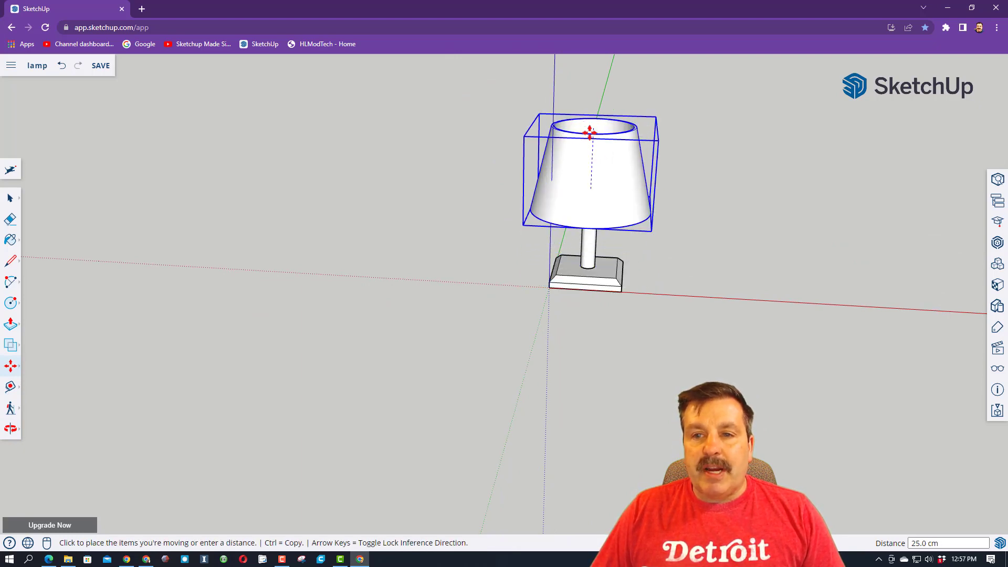
{"action": "left_click_drag", "start_coordinate": [590, 133], "coordinate": [594, 137]}
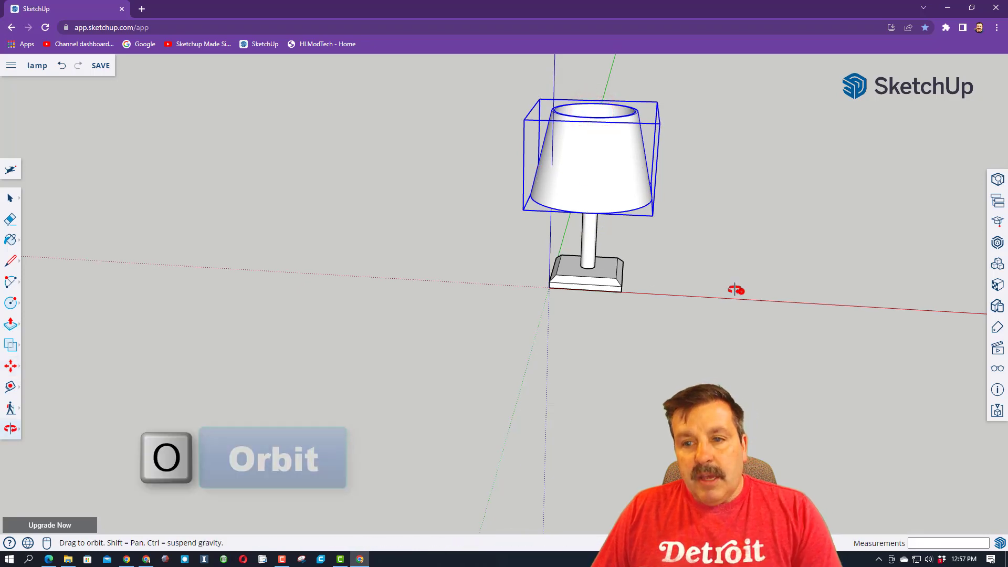
{"action": "left_click_drag", "start_coordinate": [736, 289], "coordinate": [684, 278]}
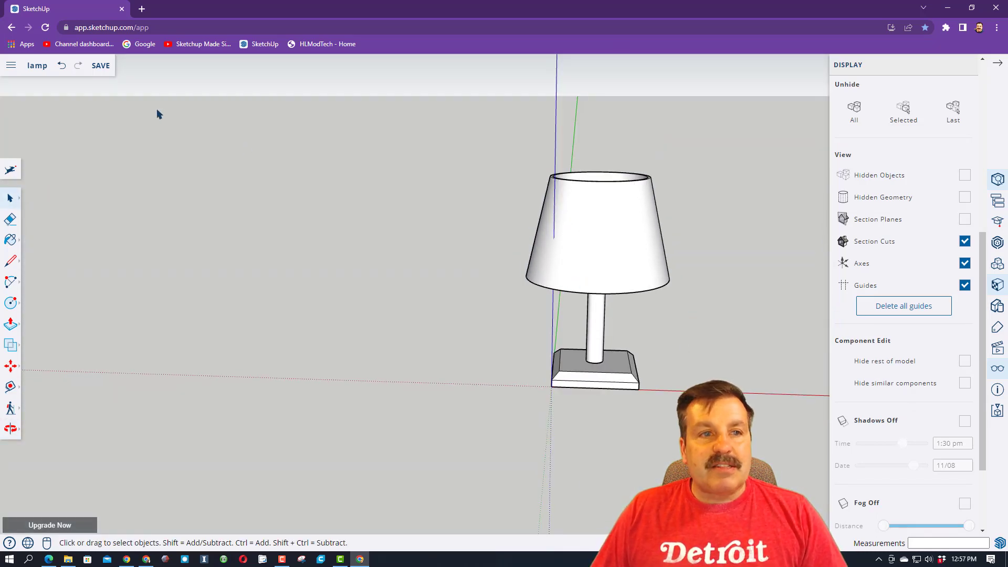
Save the lamp model, purging all unused items when prompted
{"action": "left_click", "coordinate": [100, 65]}
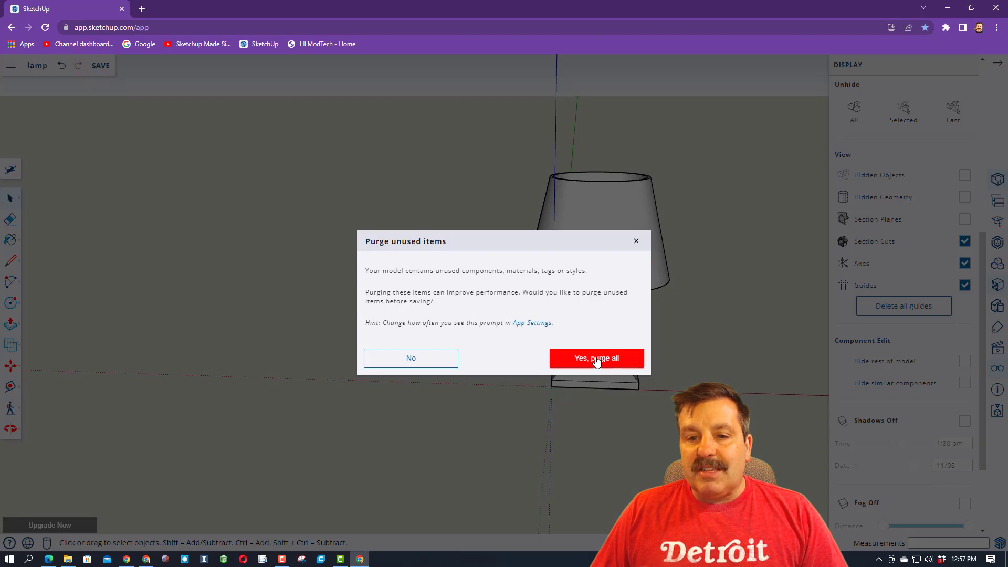
{"action": "left_click", "coordinate": [595, 358]}
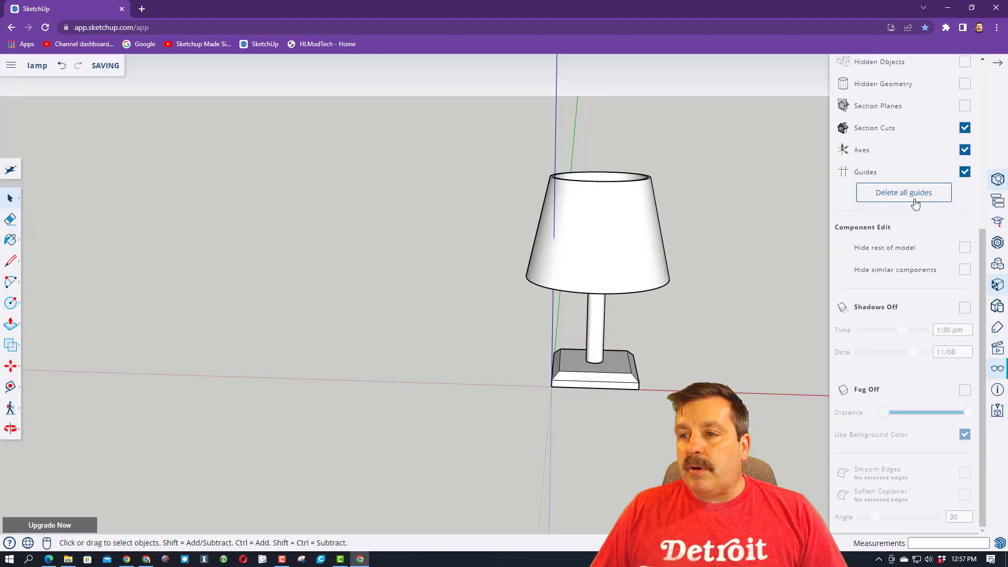
{"action": "left_click", "coordinate": [999, 285]}
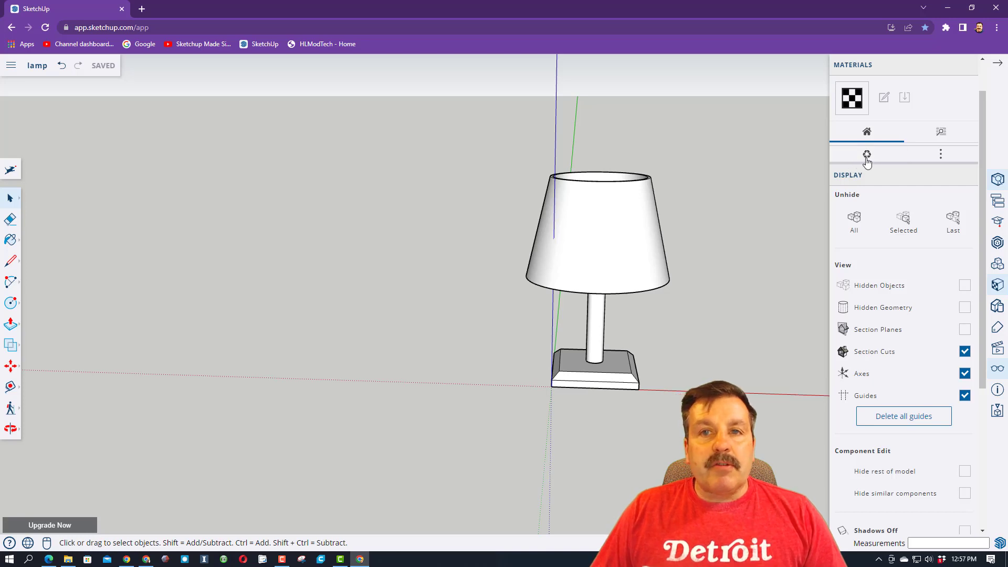
From the Colors materials, paint the post yellow
{"action": "left_click", "coordinate": [939, 133]}
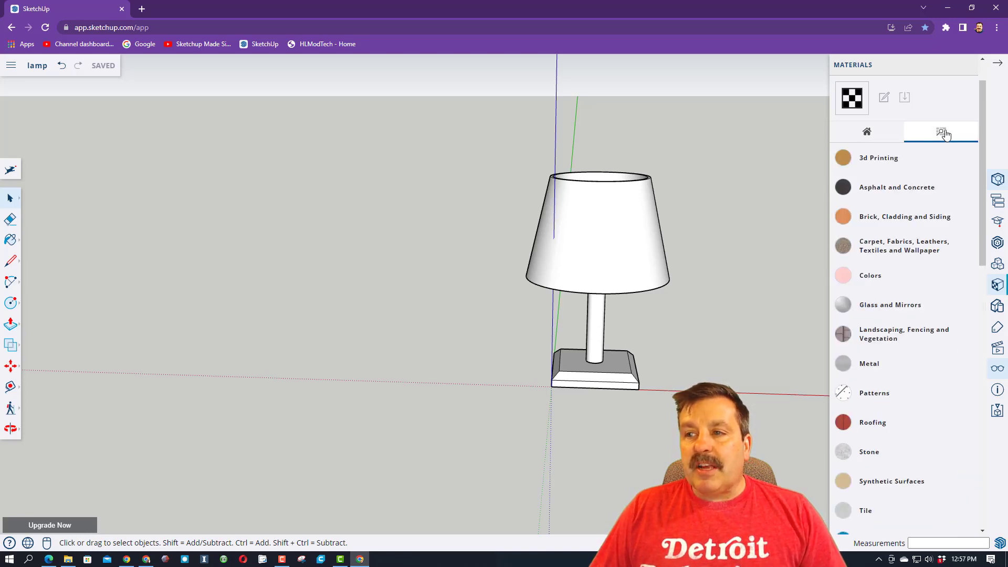
{"action": "left_click", "coordinate": [869, 275]}
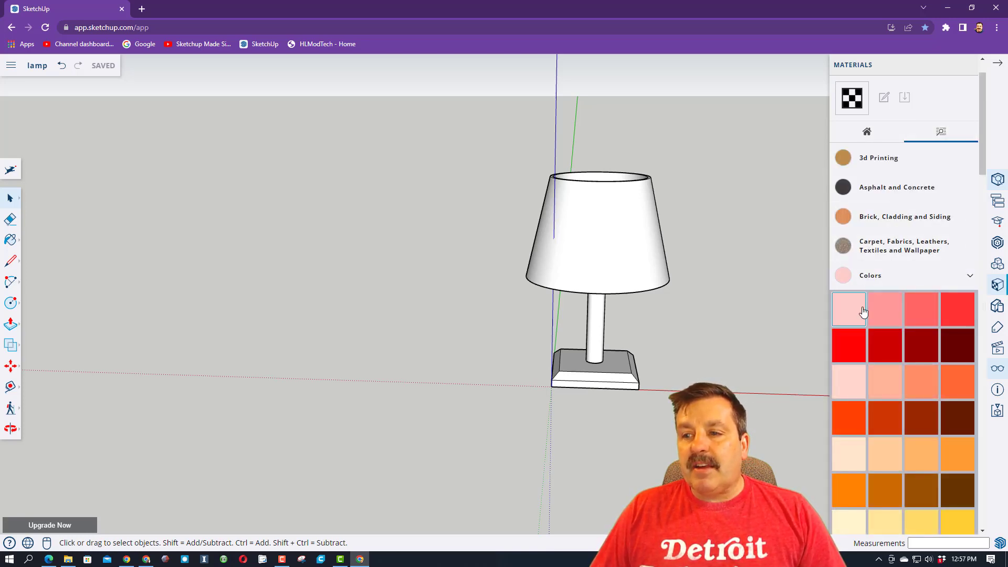
{"action": "scroll", "scroll_direction": "down", "scroll_amount": 3}
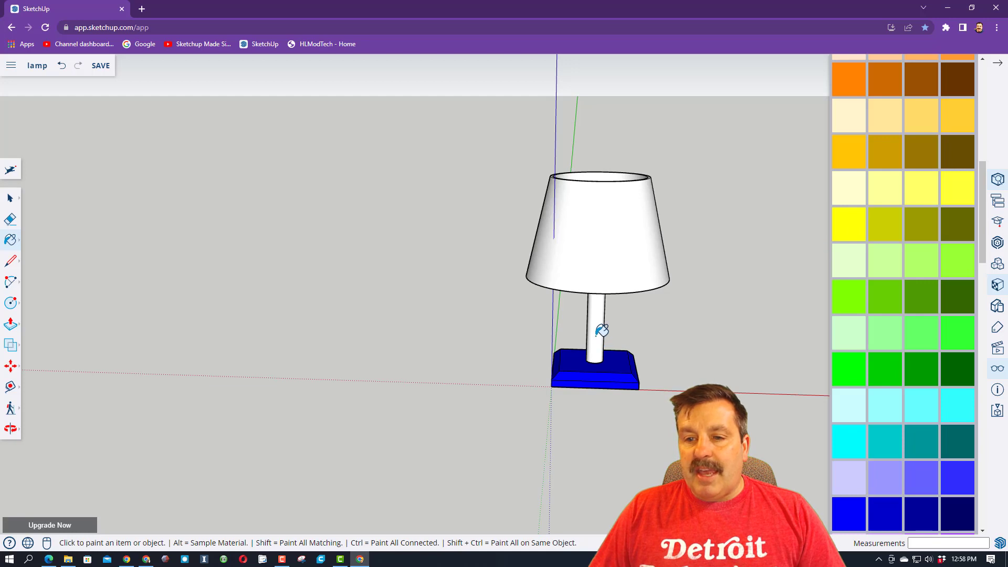
{"action": "left_click", "coordinate": [591, 327]}
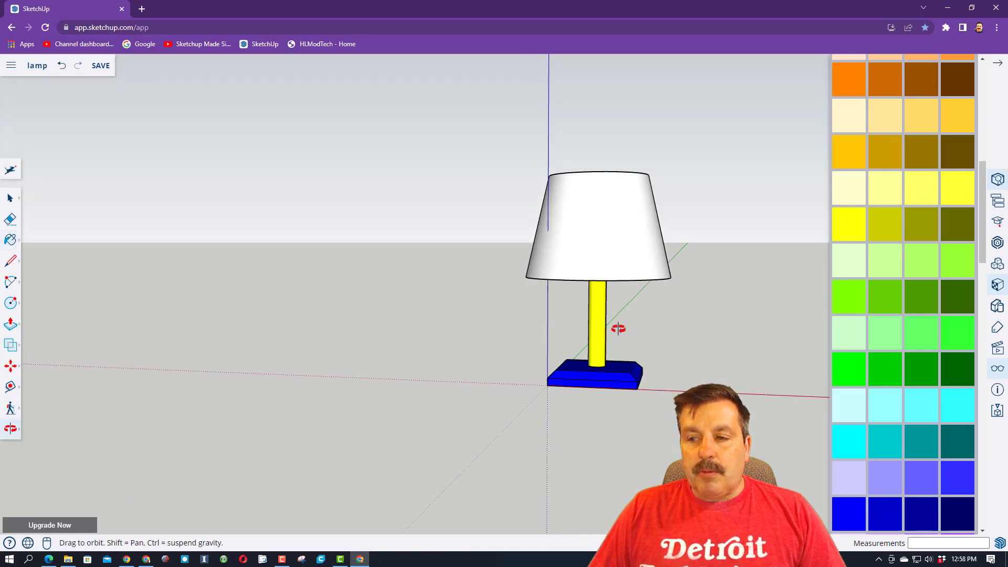
Paint the lampshade and base blue, then save the finished lamp
{"action": "left_click", "coordinate": [10, 239]}
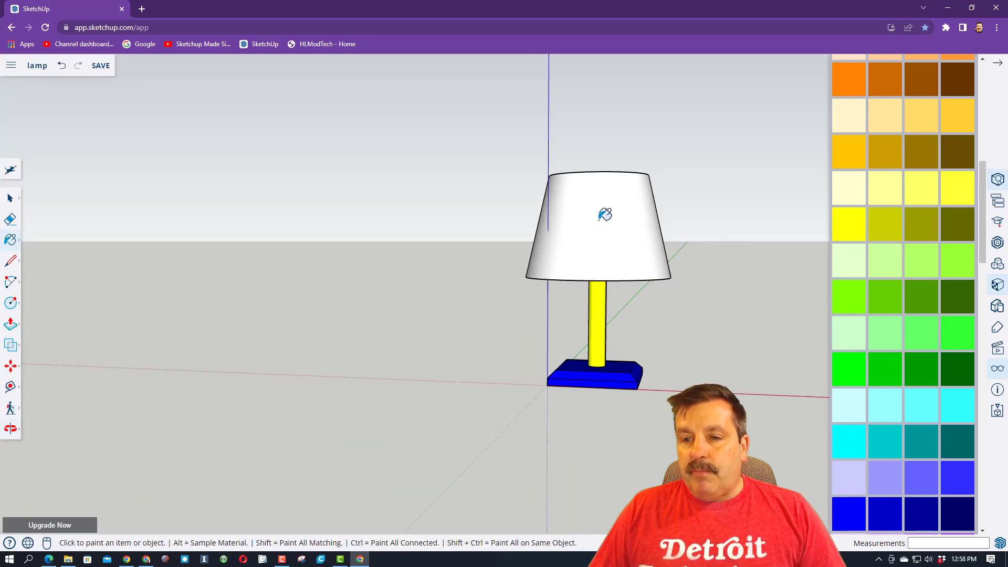
{"action": "left_click", "coordinate": [597, 221]}
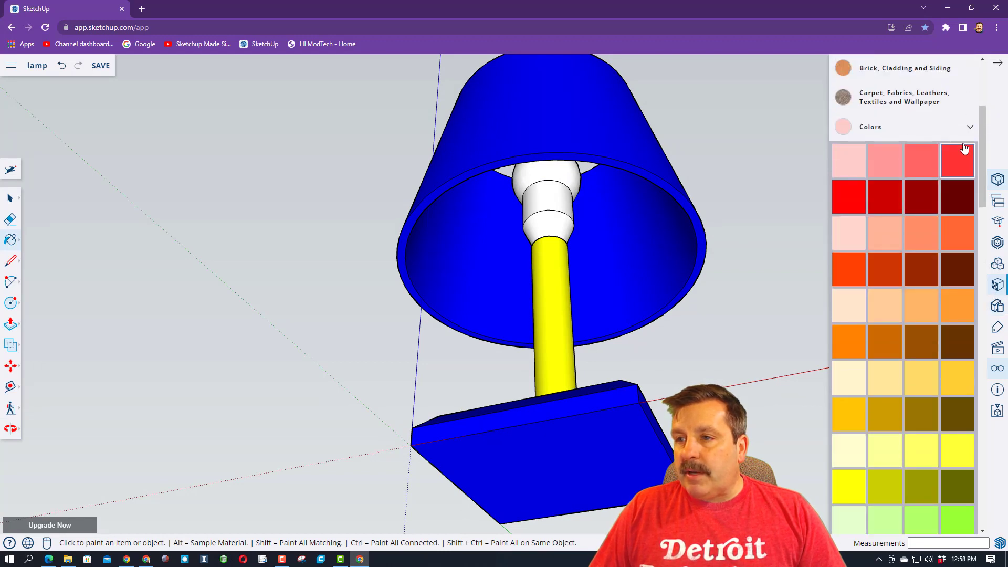
{"action": "left_click", "coordinate": [870, 127]}
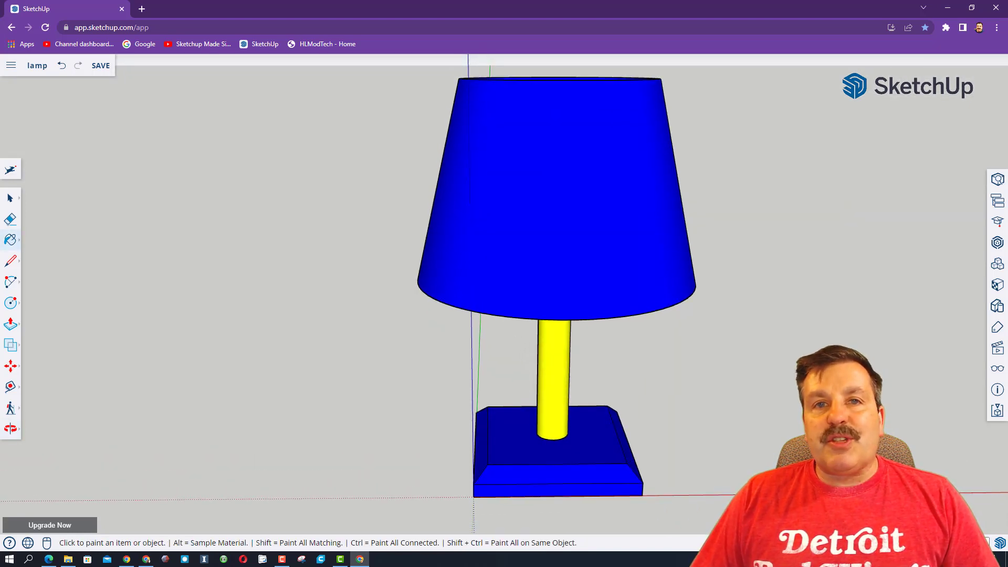
{"action": "left_click", "coordinate": [101, 65]}
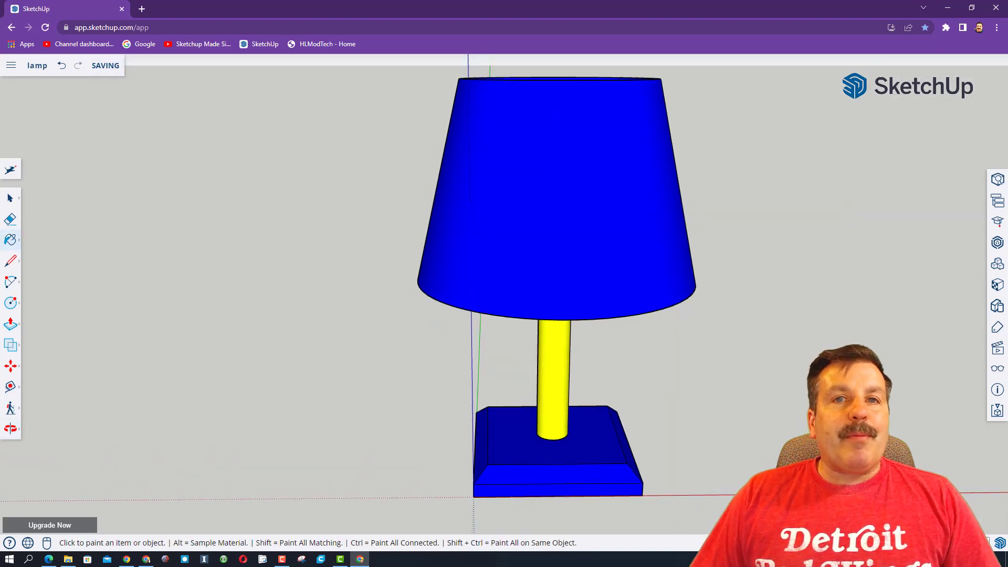